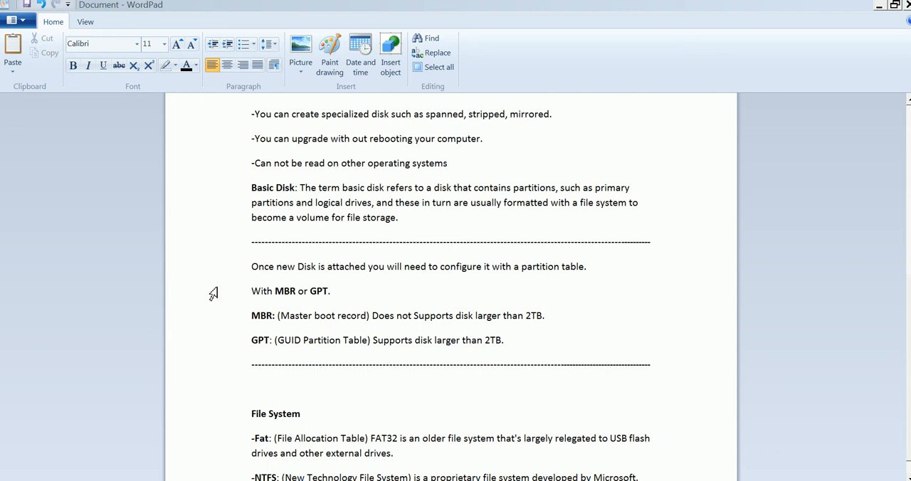
mouse_move(228, 309)
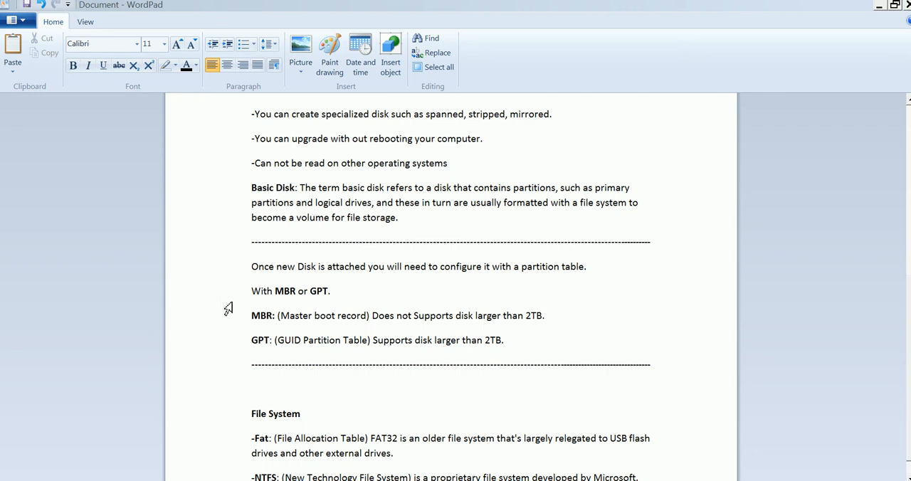
mouse_move(240, 318)
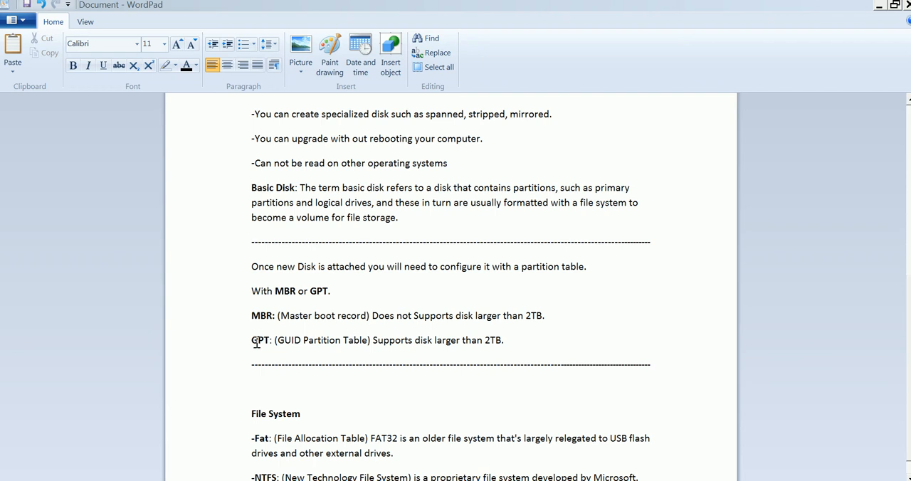
mouse_move(231, 263)
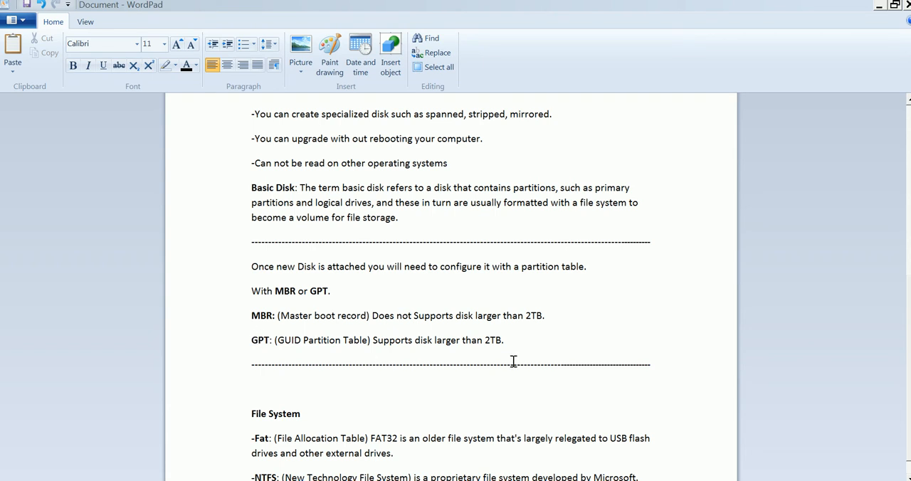
mouse_move(378, 351)
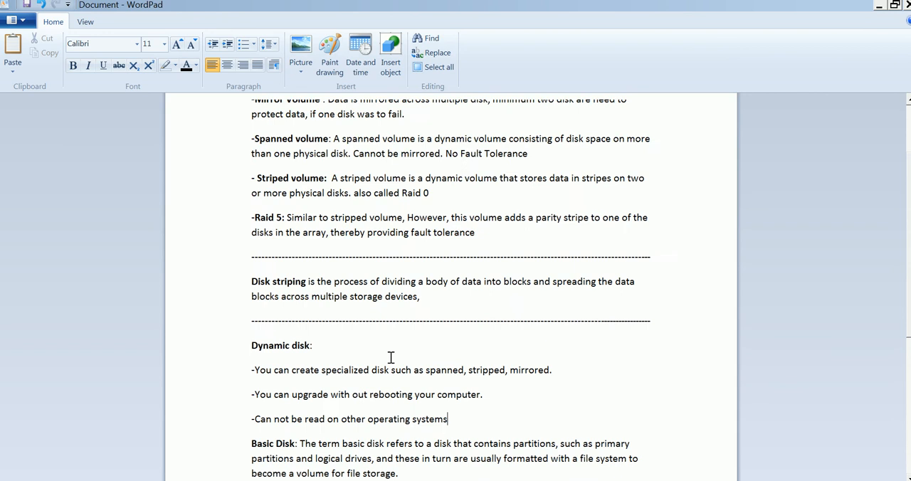
In VirtualBox Manager, add a hard disk to the 2012-clien machine's SATA controller in Storage settings
scroll(down, 3)
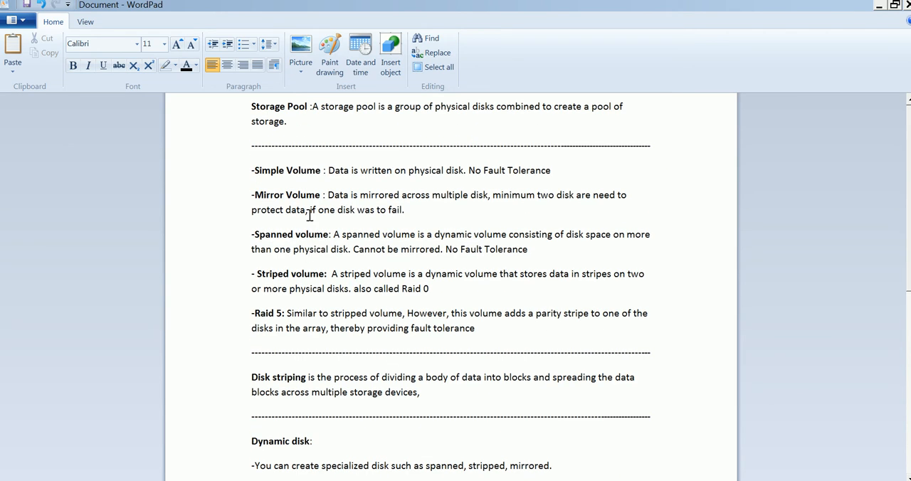
double_click(286, 171)
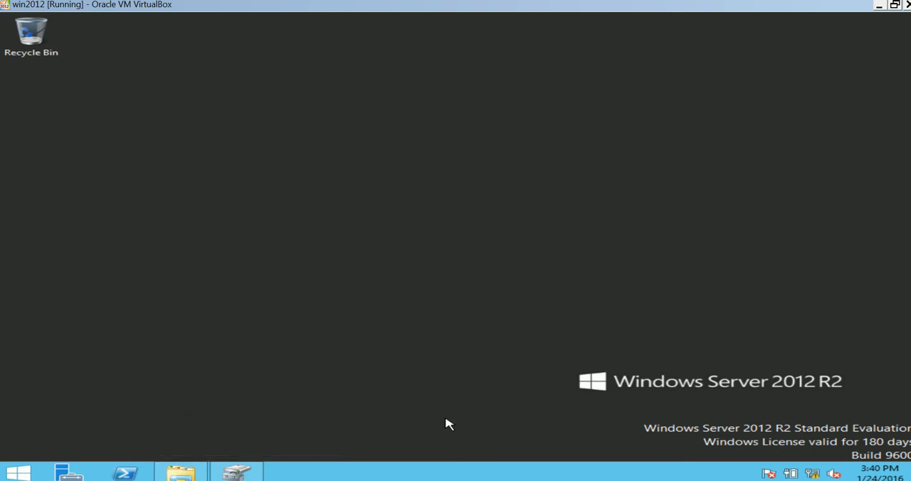
mouse_move(193, 207)
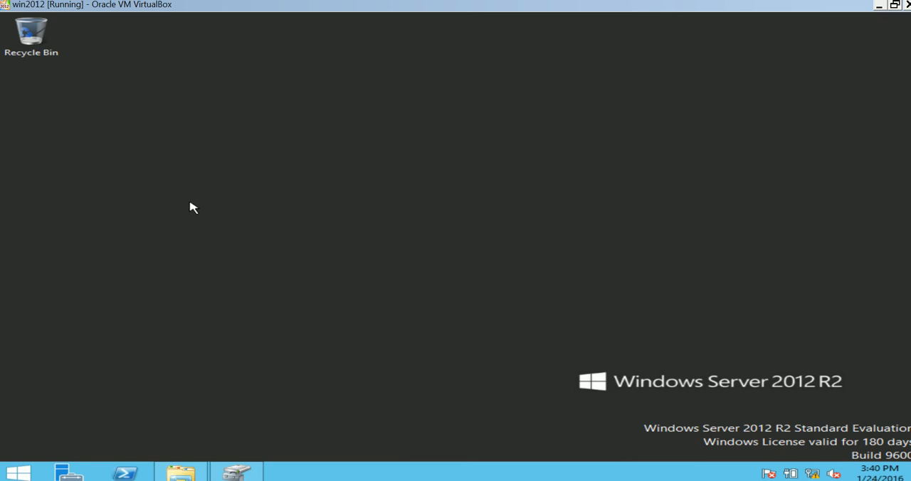
mouse_move(169, 278)
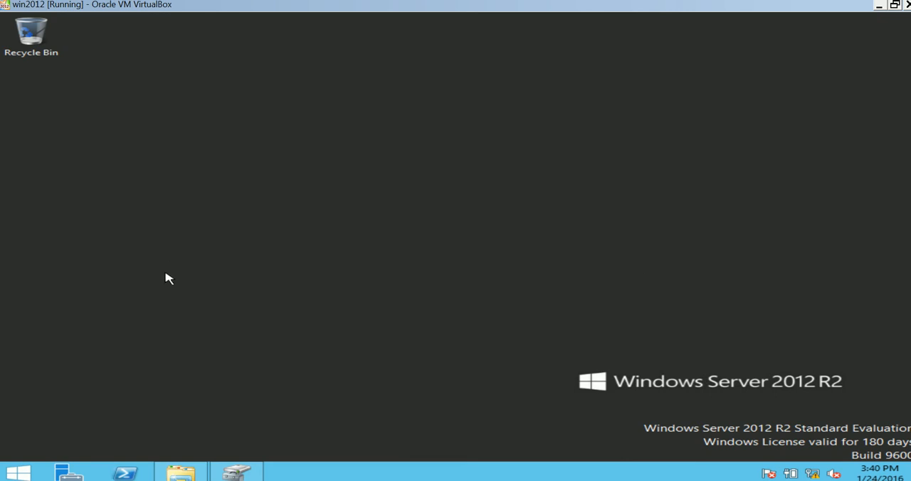
mouse_move(216, 425)
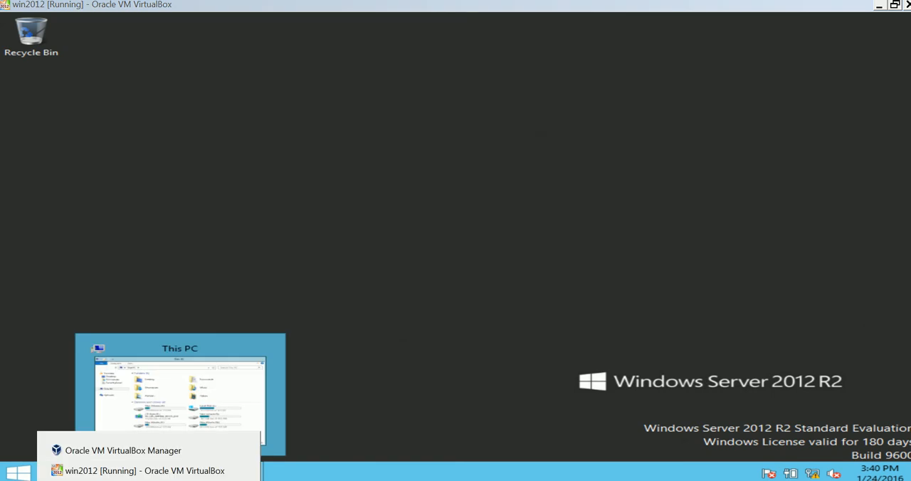
click(122, 450)
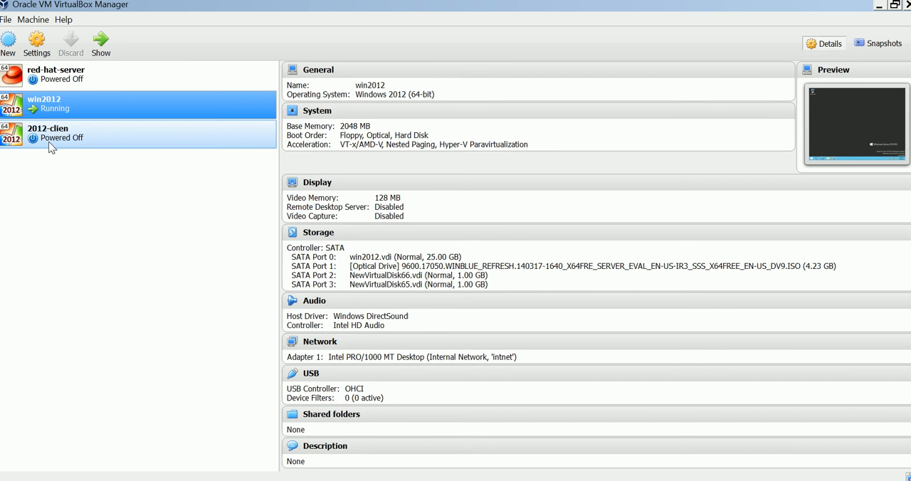
right_click(48, 133)
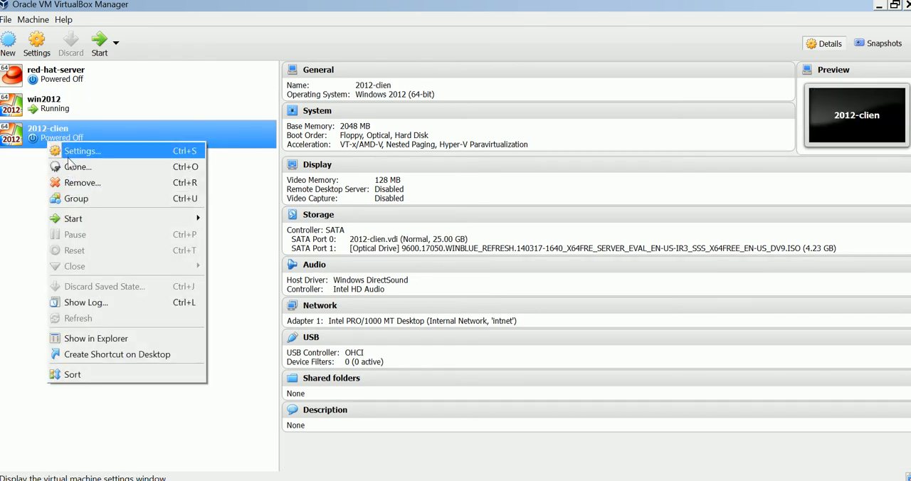
click(81, 150)
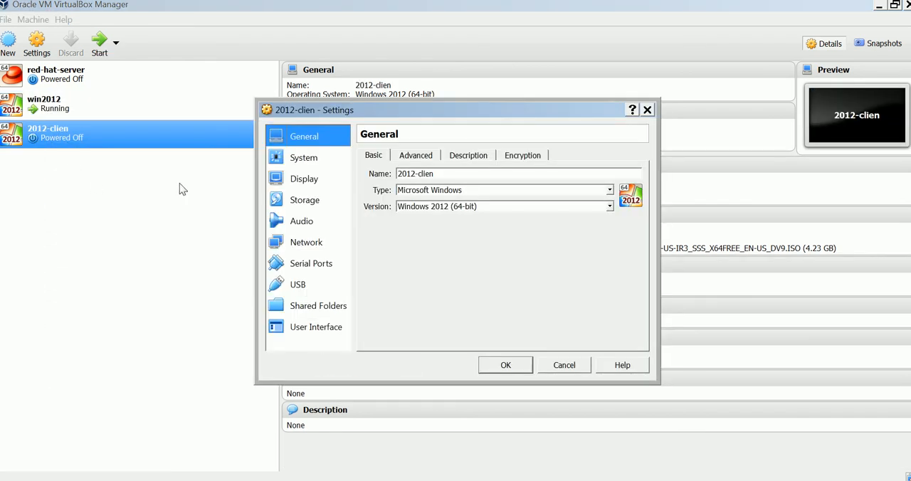
click(304, 199)
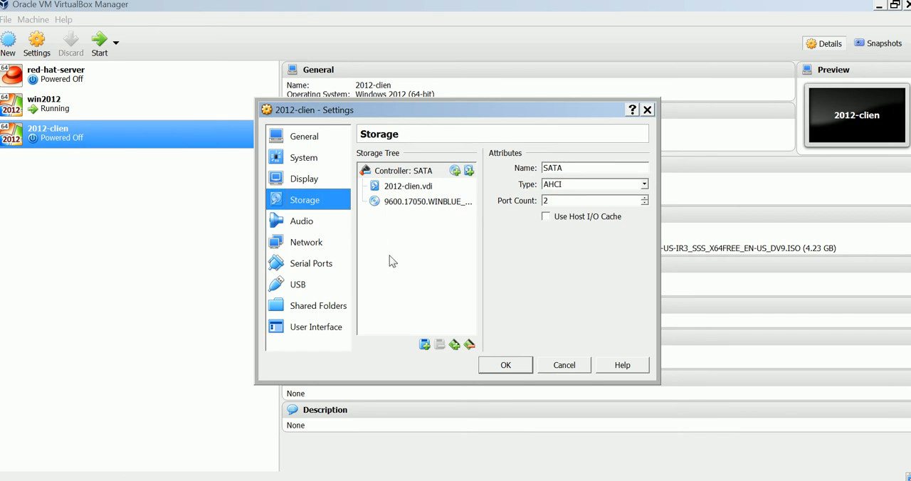
click(424, 344)
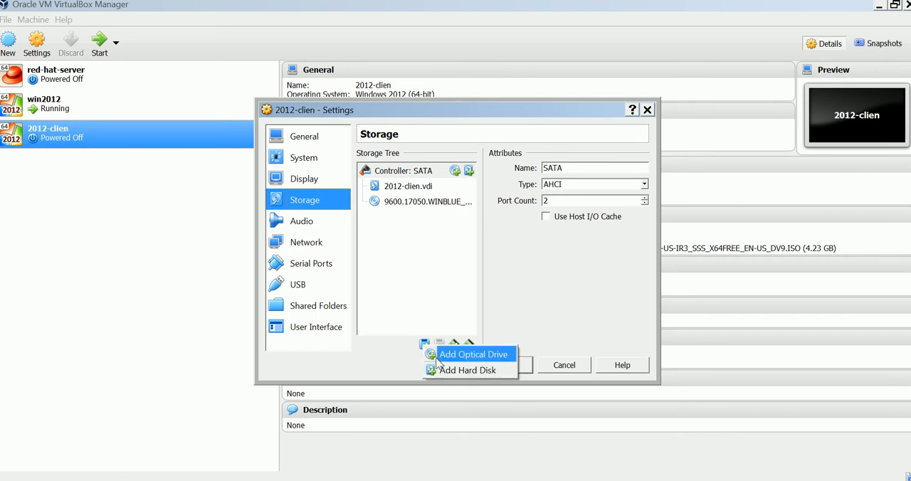
click(468, 370)
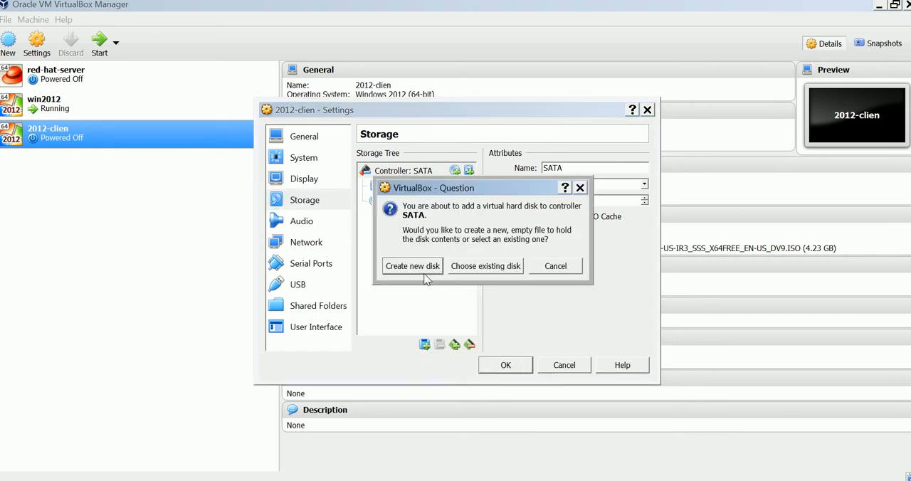
Create a new dynamically allocated VDI disk sized 1.00 GB
click(412, 266)
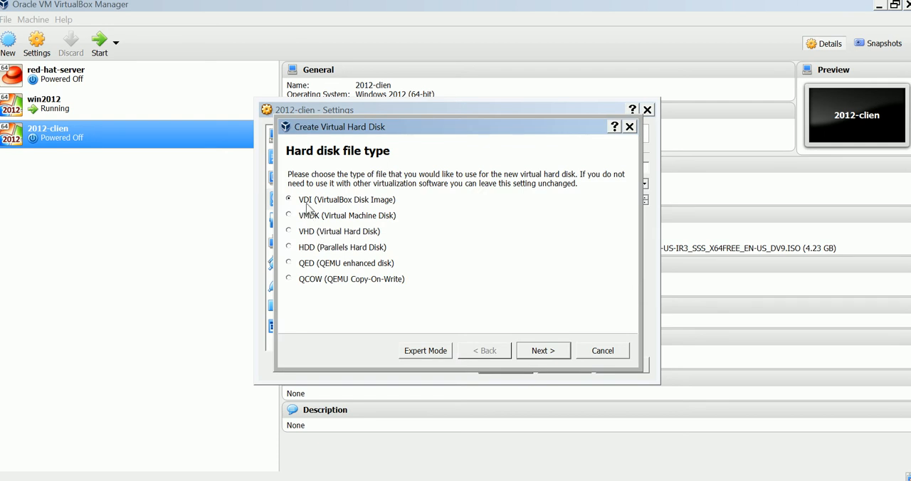
mouse_move(422, 291)
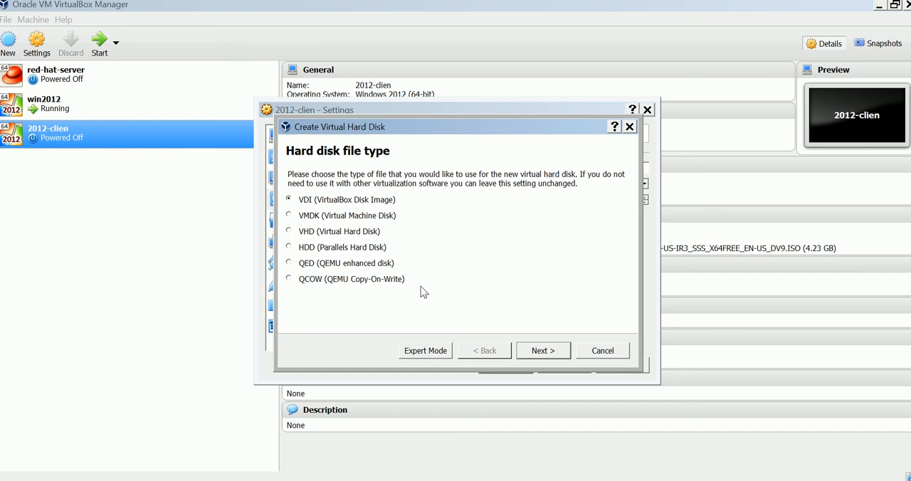
click(542, 351)
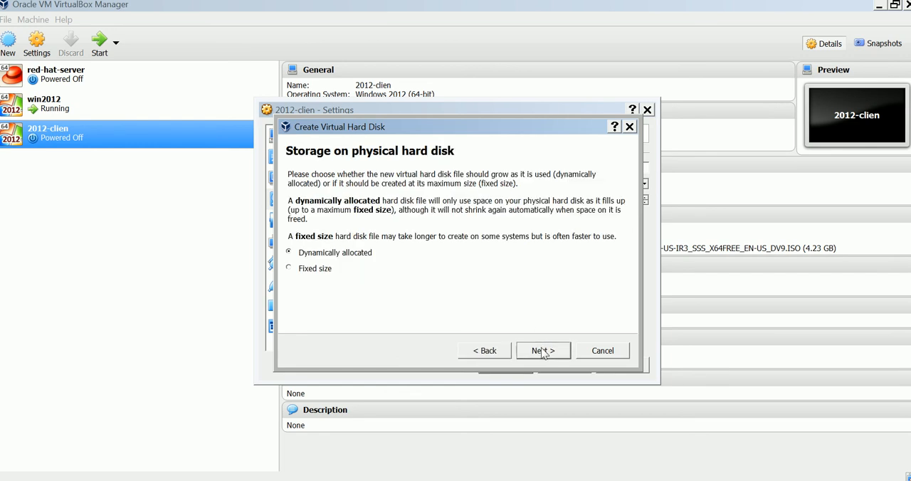
mouse_move(530, 355)
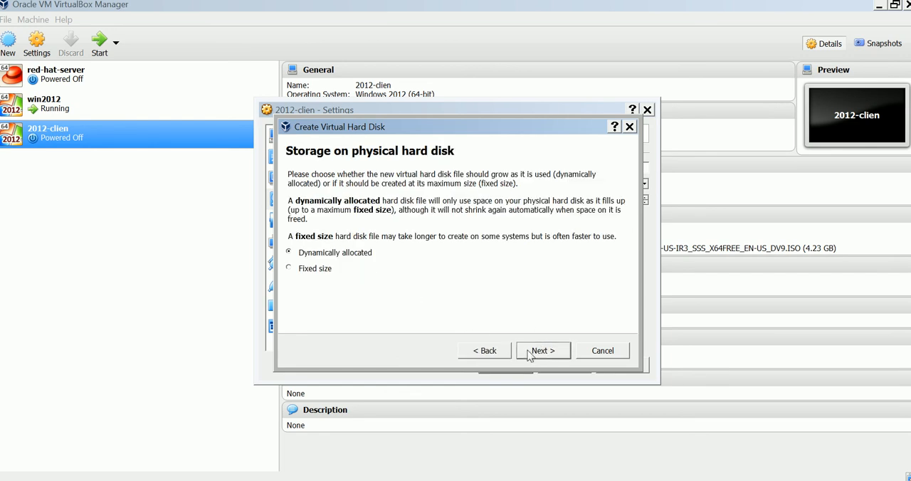
click(543, 350)
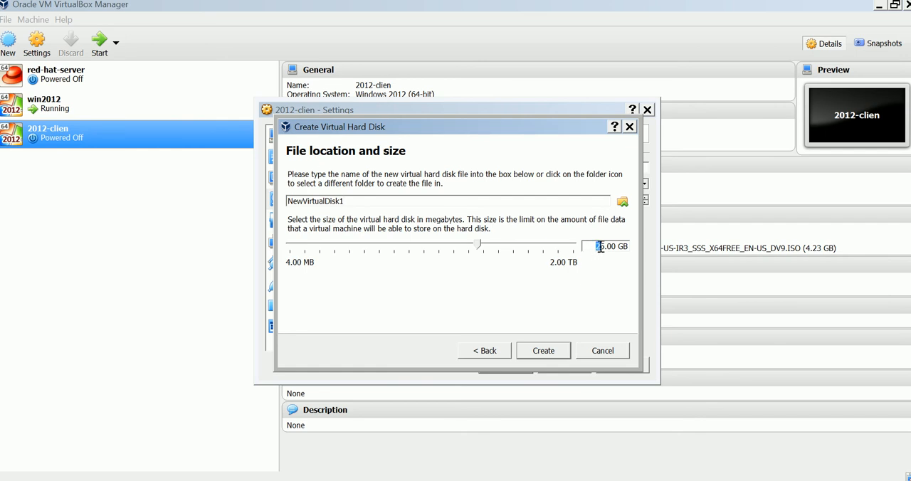
drag(476, 245, 409, 245)
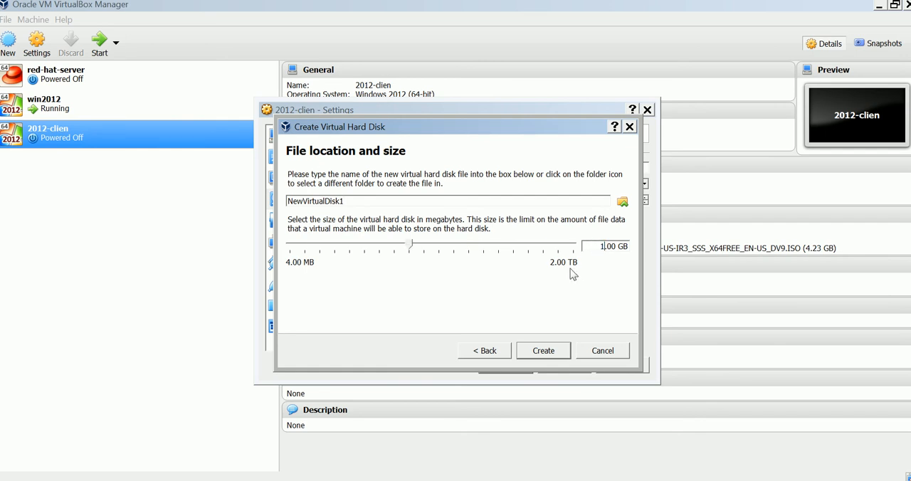
click(543, 350)
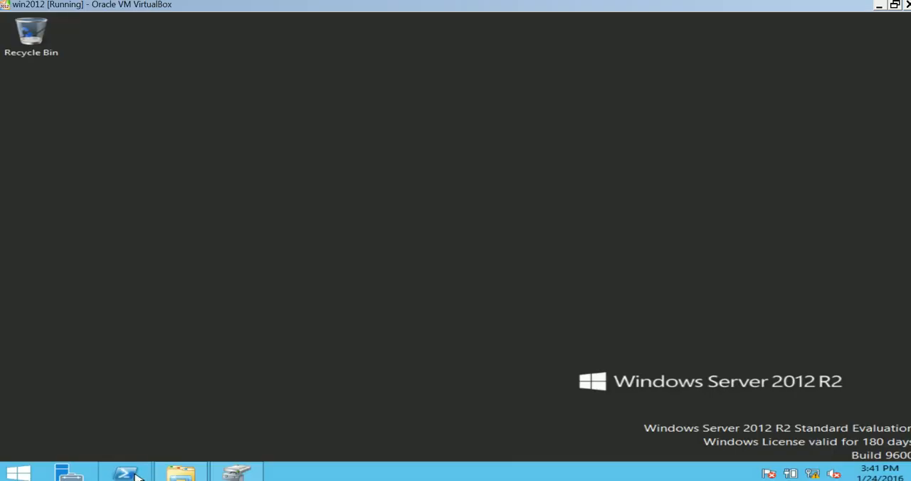
Launch Disk Management from the Start button's admin menu on the win2012 server
click(18, 472)
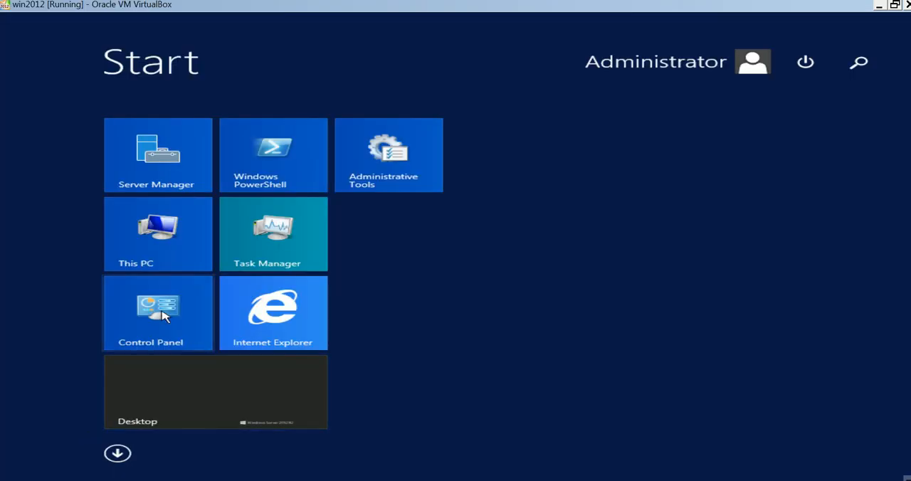
click(213, 392)
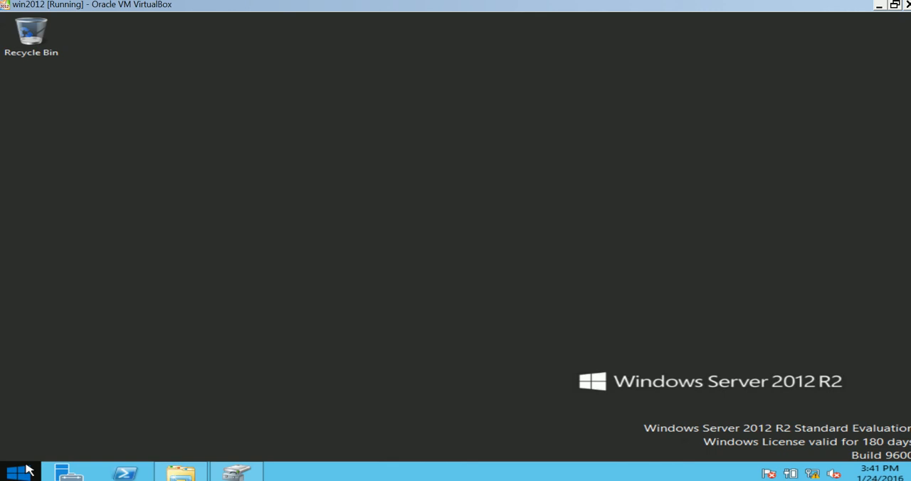
right_click(18, 472)
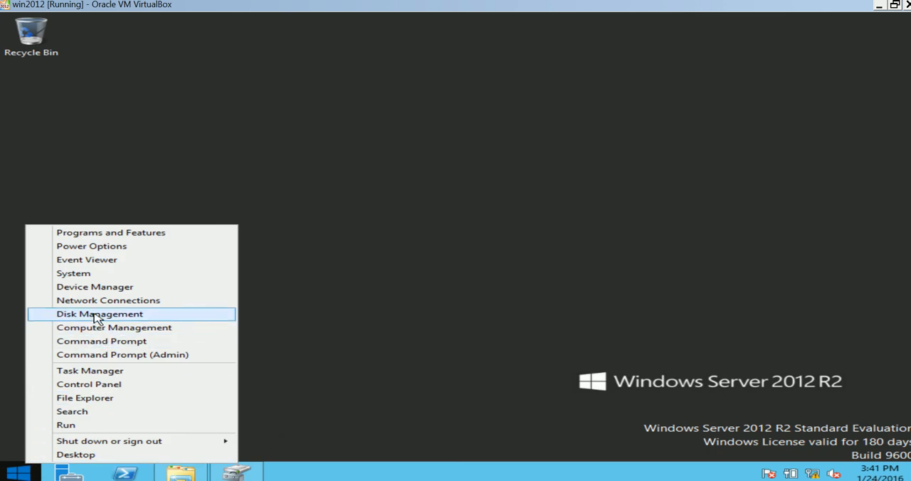
click(100, 314)
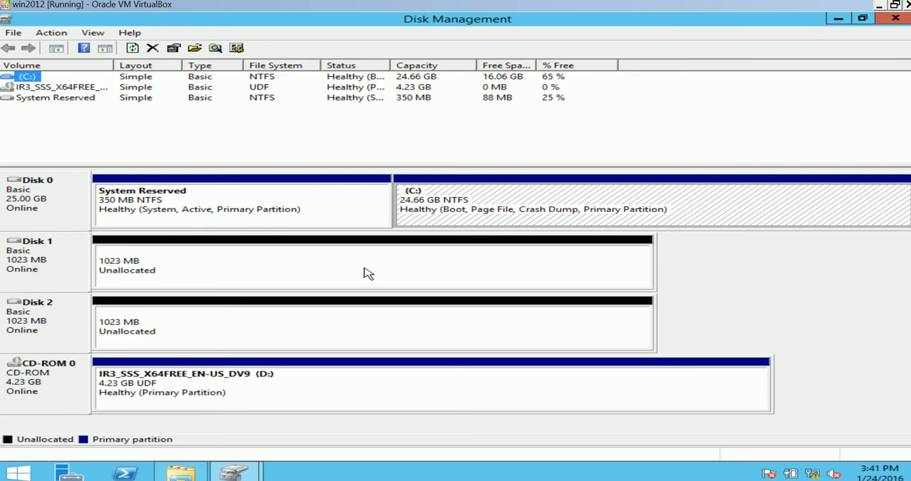
mouse_move(837, 391)
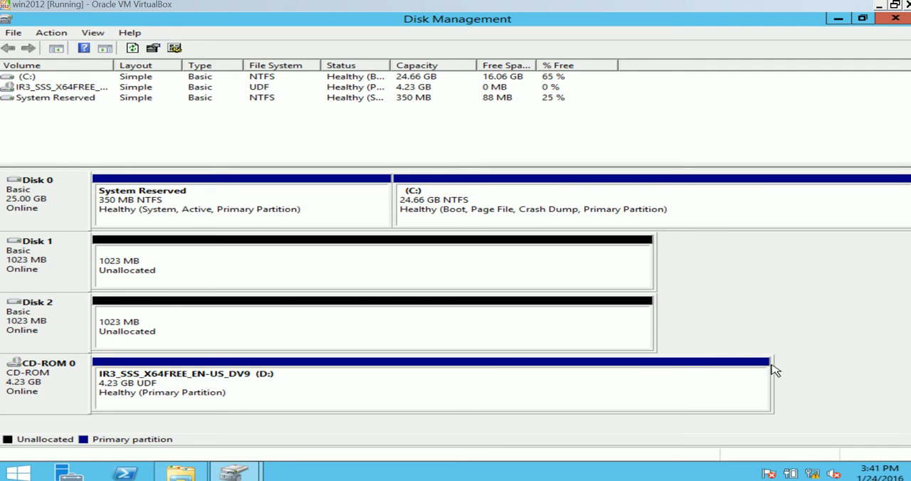
mouse_move(299, 318)
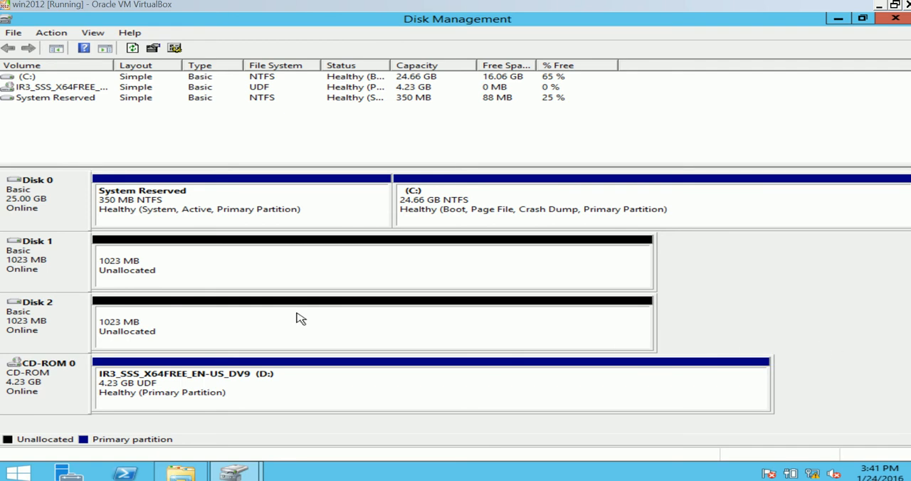
mouse_move(409, 380)
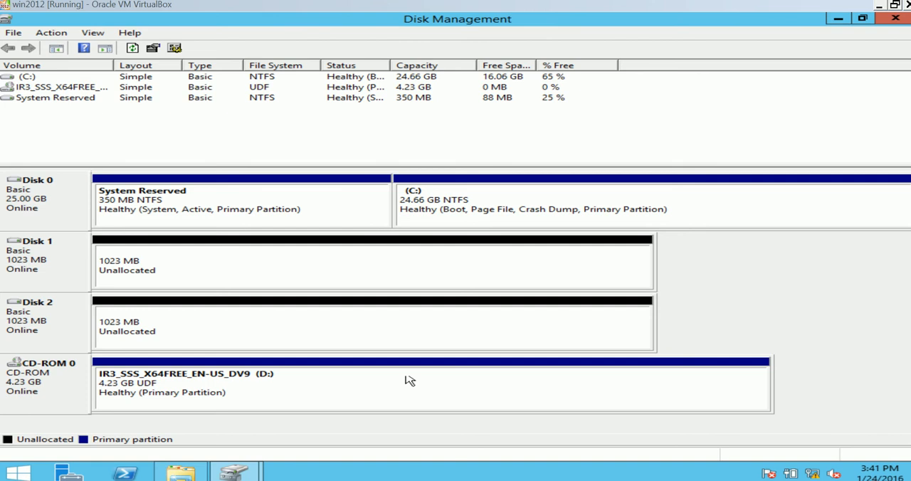
mouse_move(73, 327)
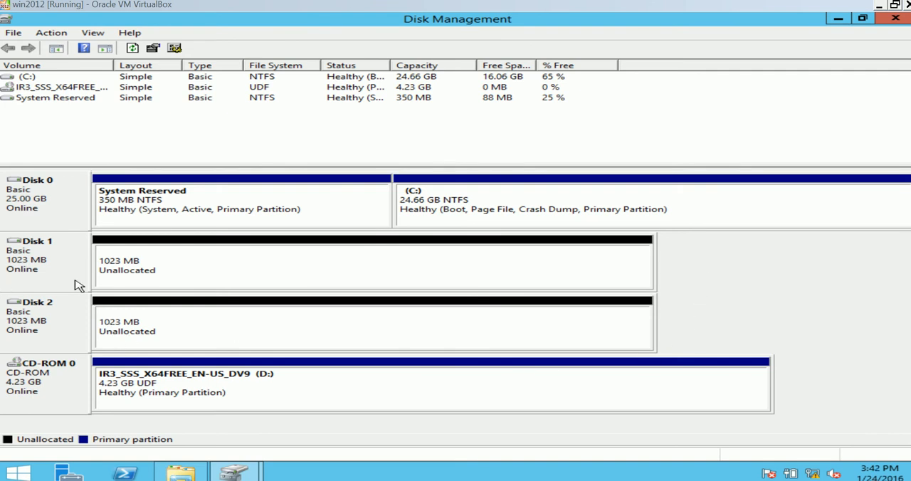
right_click(39, 253)
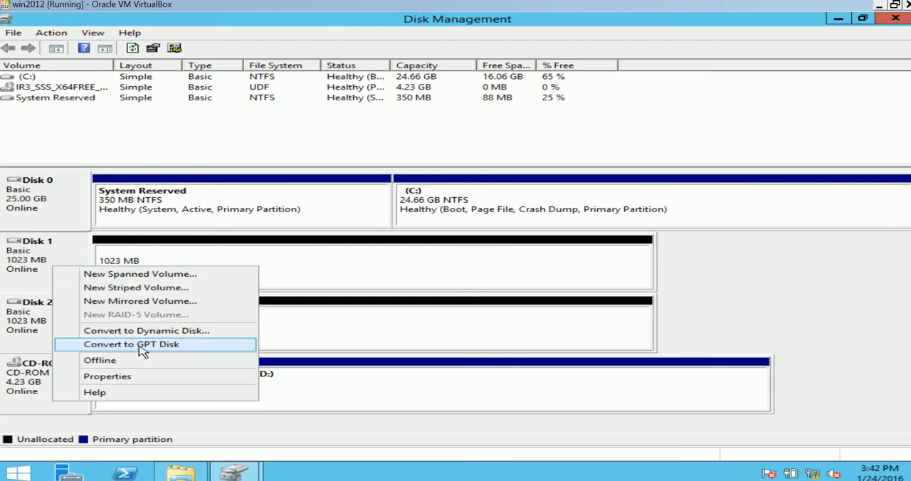
click(131, 343)
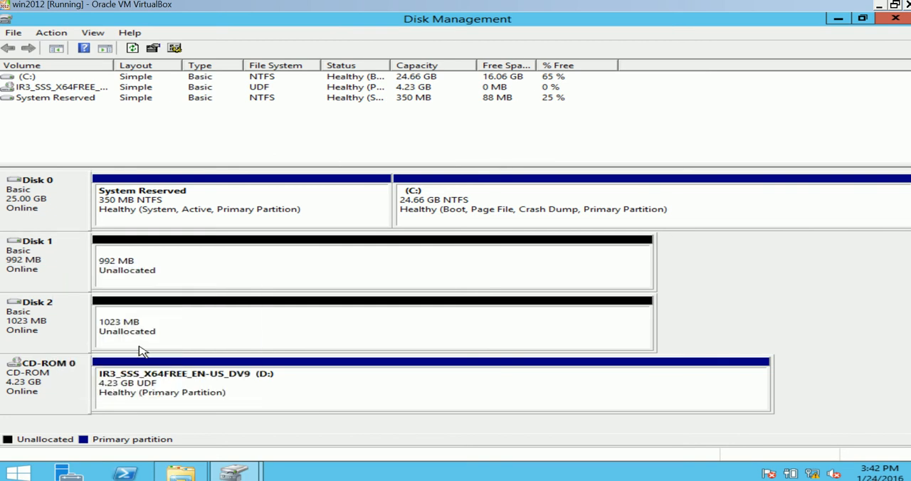
mouse_move(59, 276)
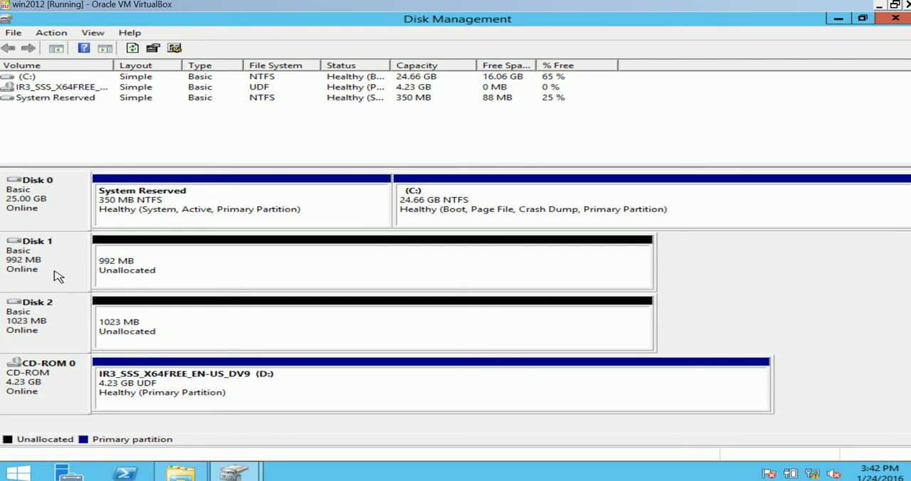
mouse_move(111, 281)
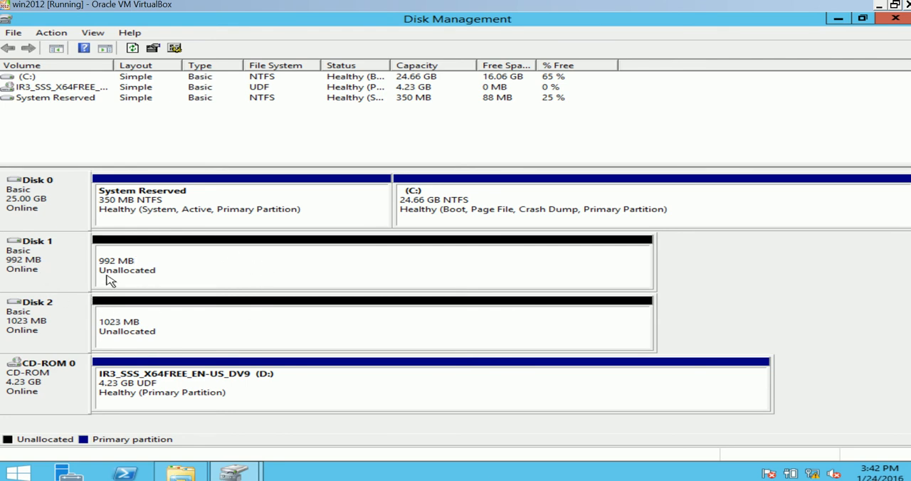
right_click(37, 253)
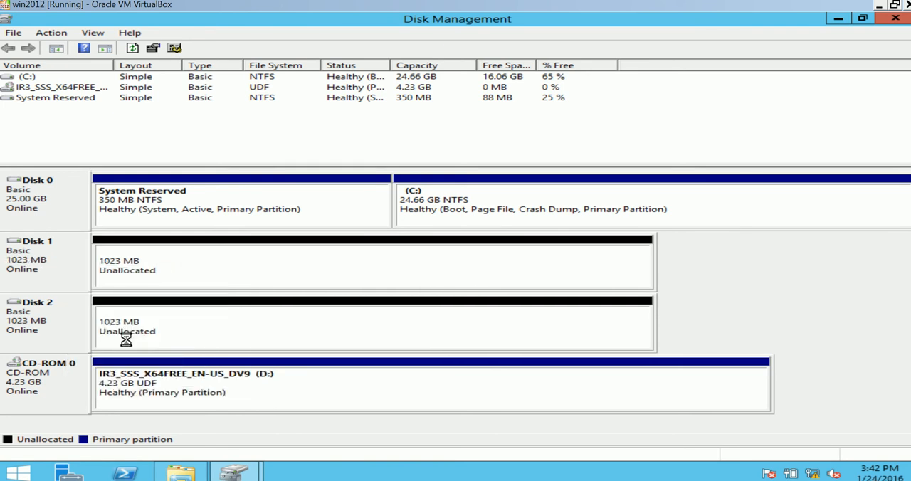
mouse_move(298, 337)
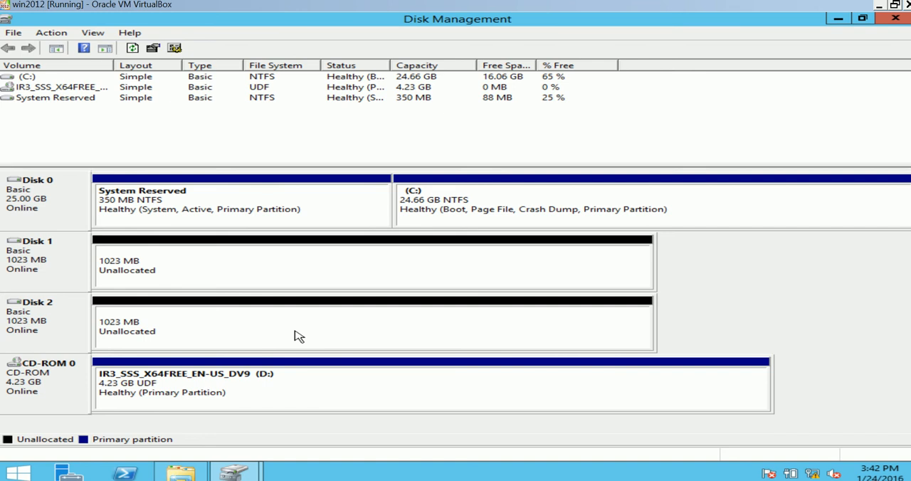
mouse_move(246, 334)
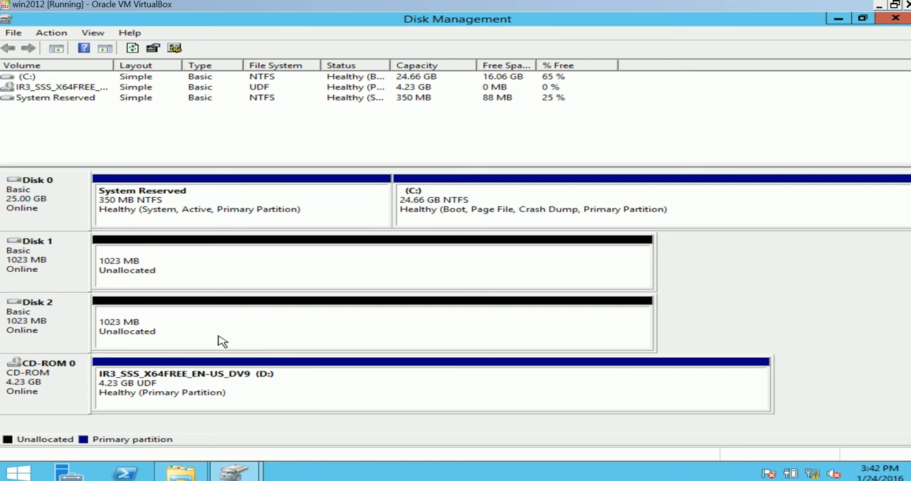
mouse_move(190, 290)
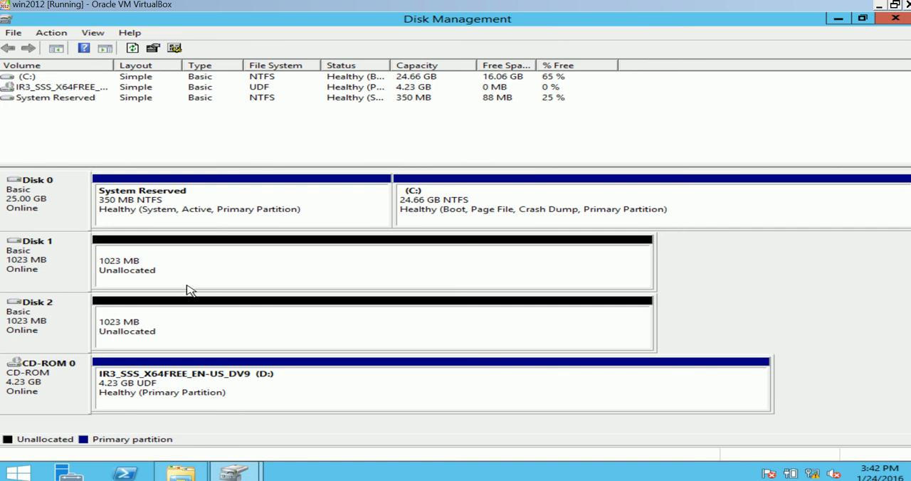
mouse_move(180, 273)
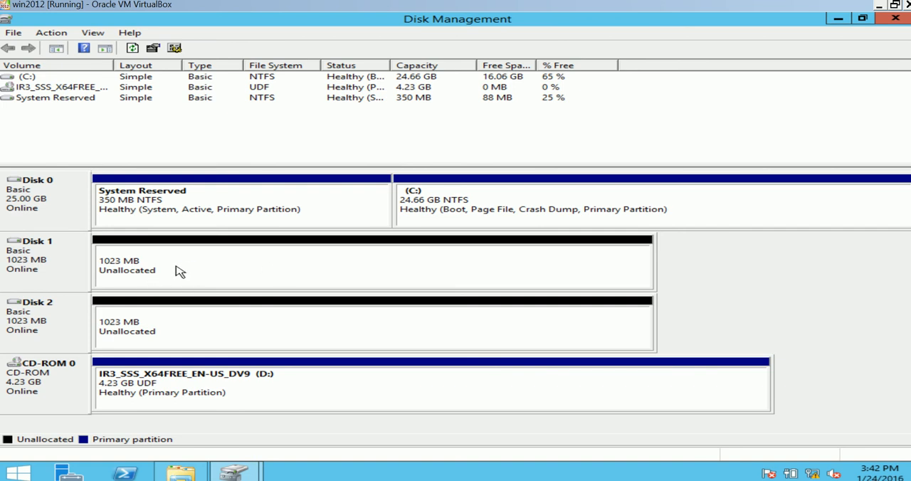
Start a new simple volume on Disk 1's unallocated space sized 100 MB
right_click(178, 263)
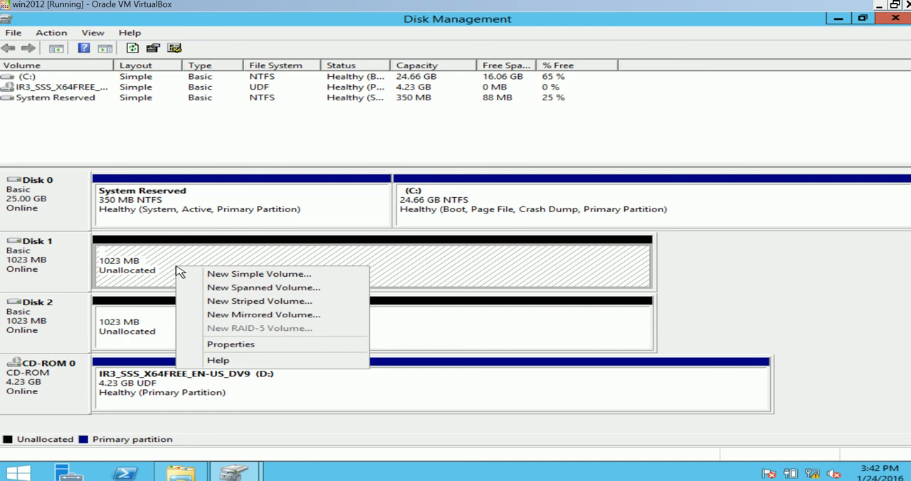
mouse_move(258, 274)
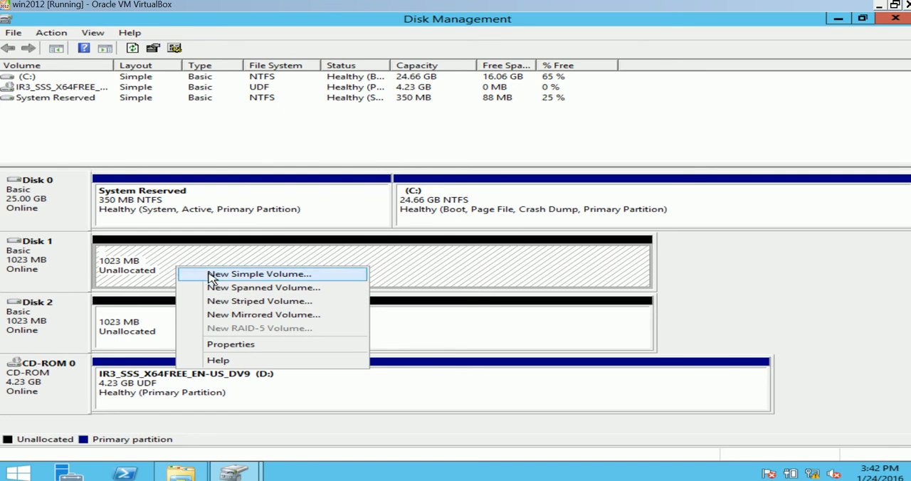
click(259, 273)
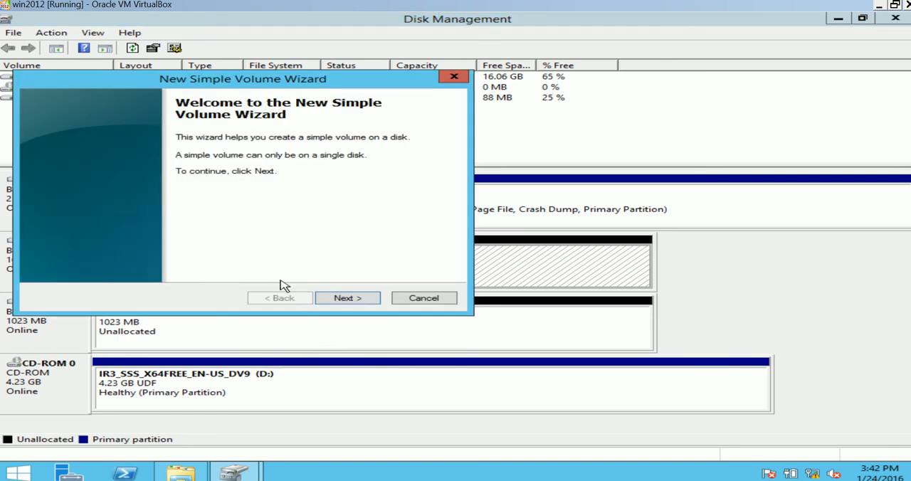
click(347, 297)
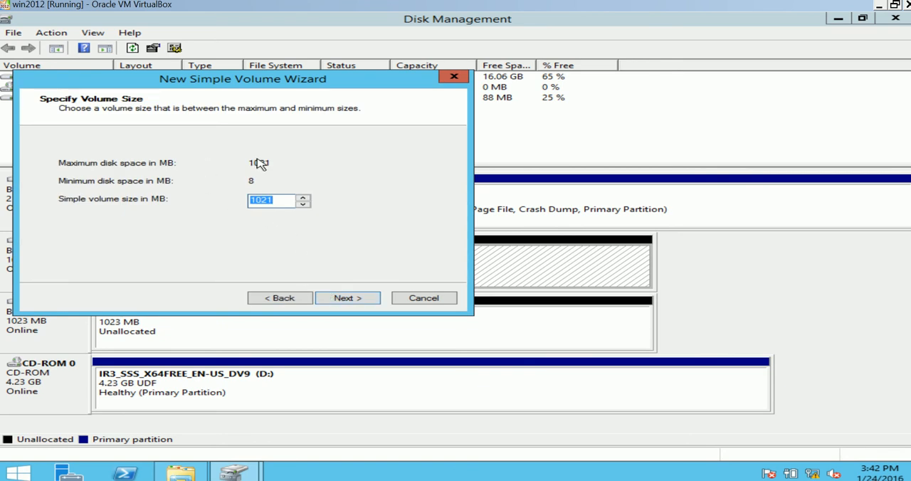
mouse_move(290, 214)
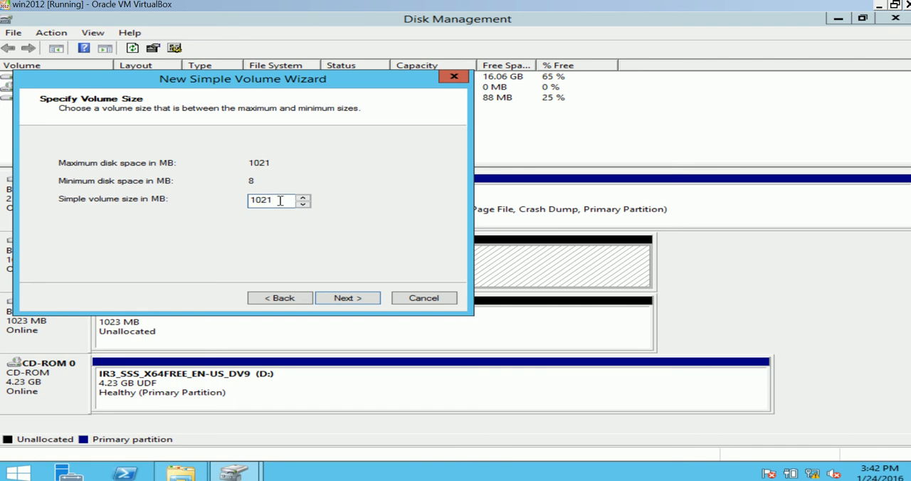
key(BackSpace)
text(0)
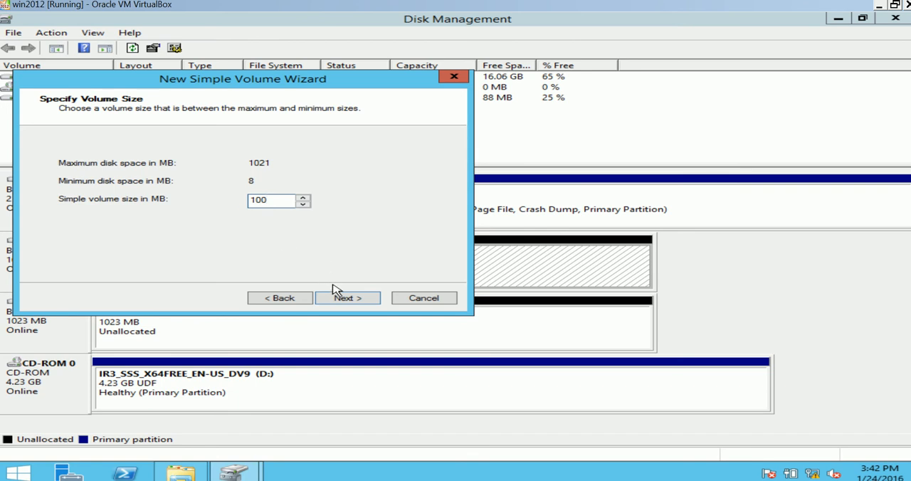
click(347, 298)
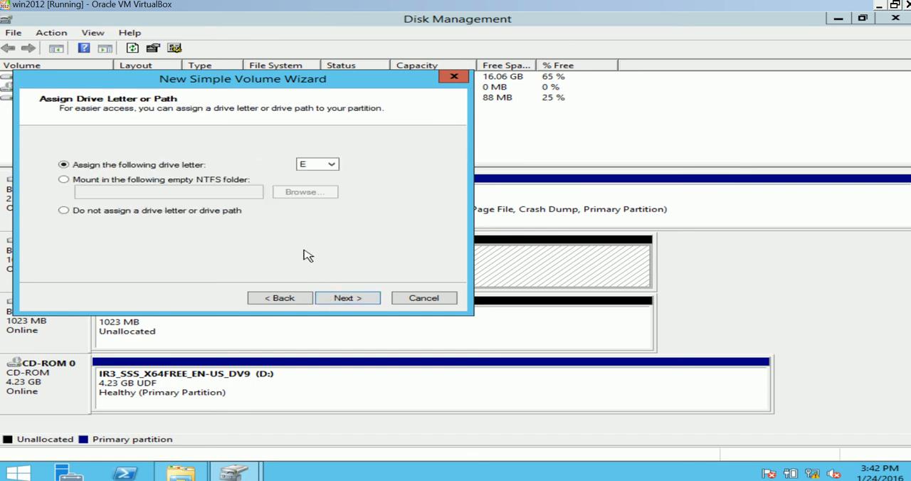
mouse_move(335, 155)
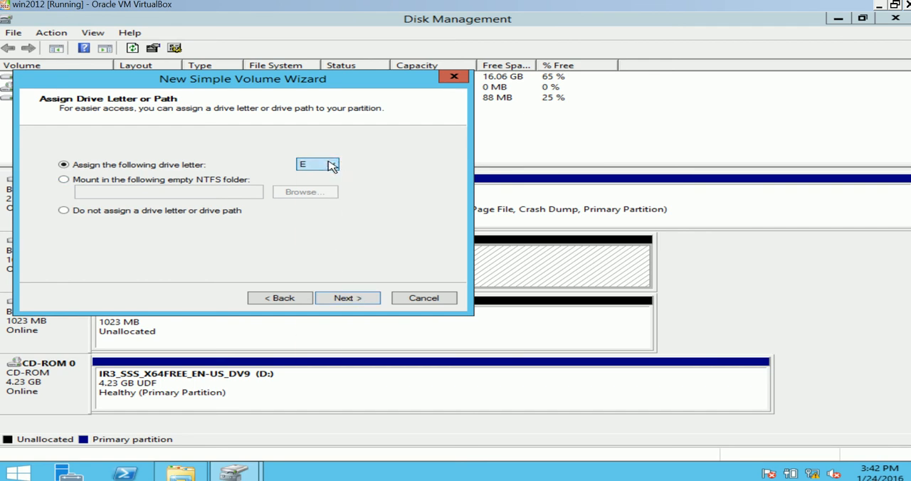
Keep drive letter E and NTFS quick format, finishing New Volume (E:)
click(330, 165)
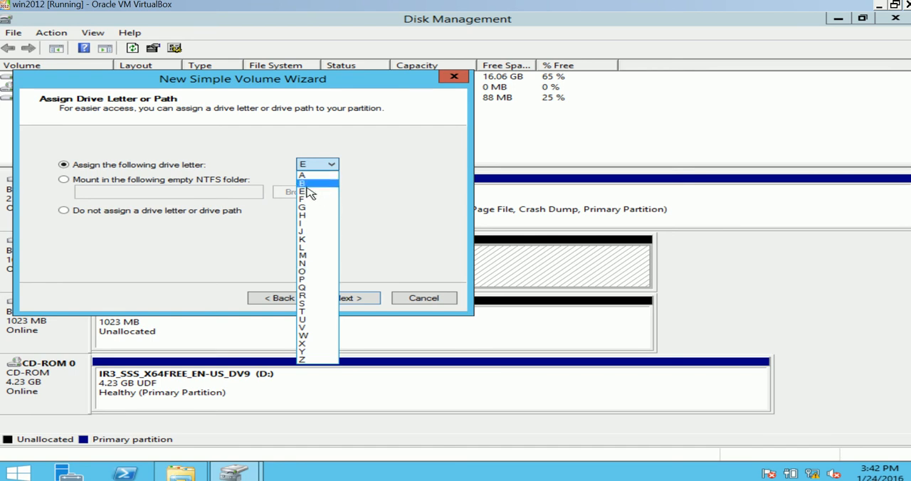
click(347, 298)
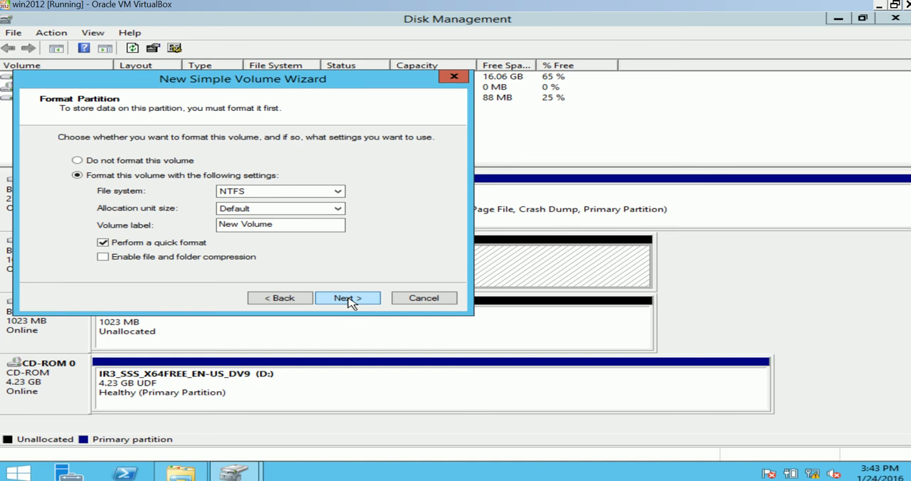
mouse_move(362, 250)
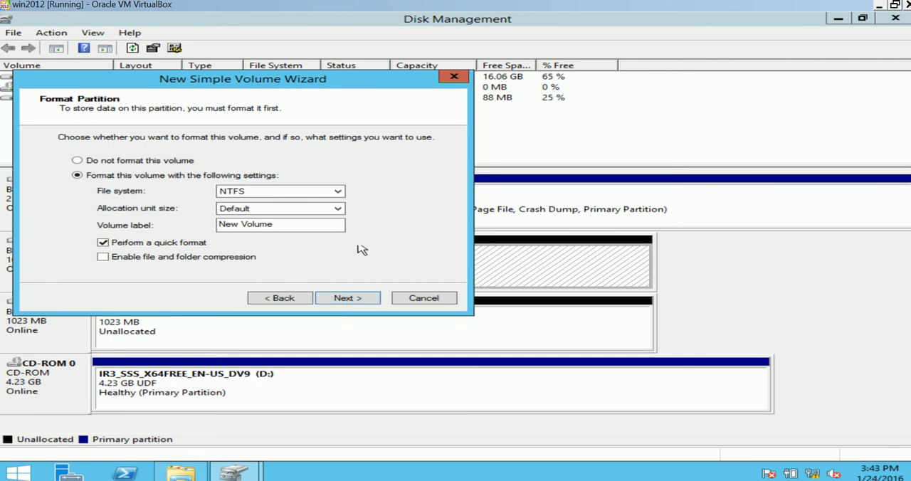
click(338, 191)
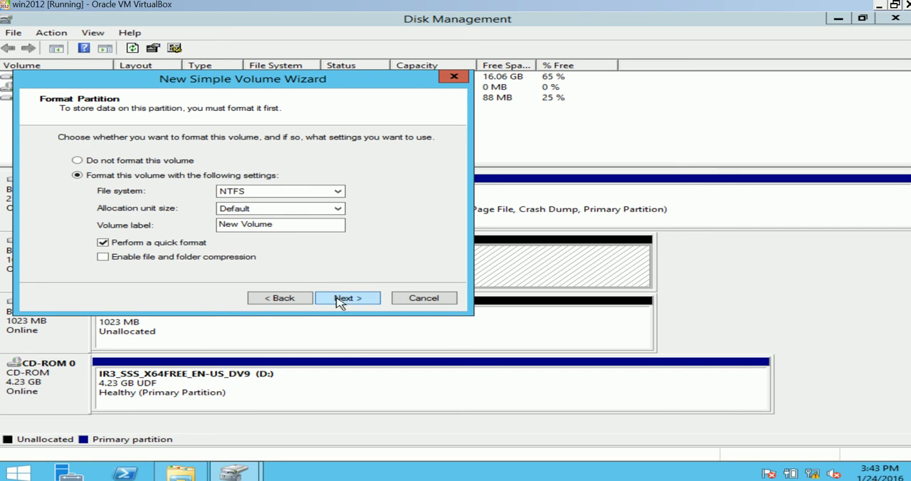
click(347, 297)
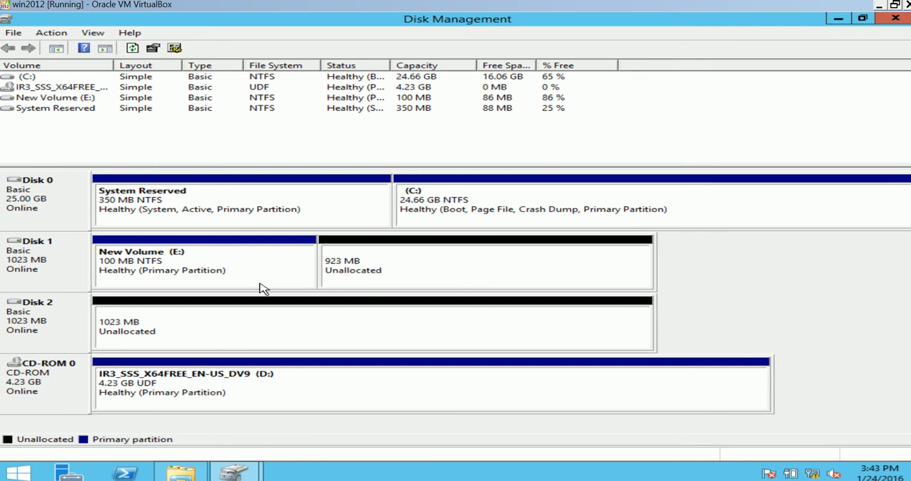
mouse_move(176, 283)
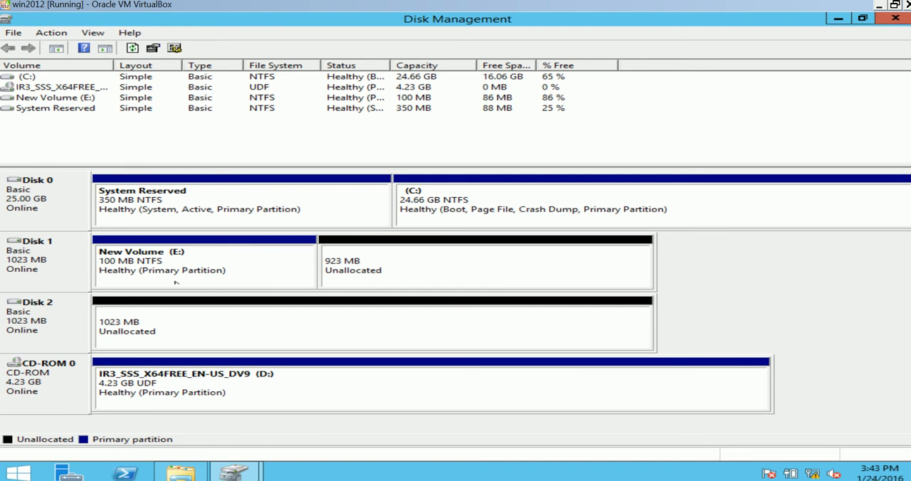
mouse_move(19, 472)
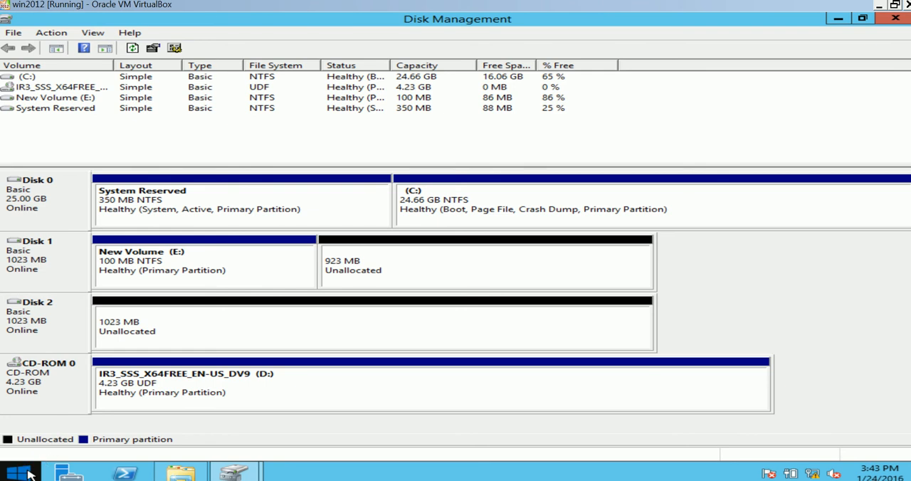
click(20, 472)
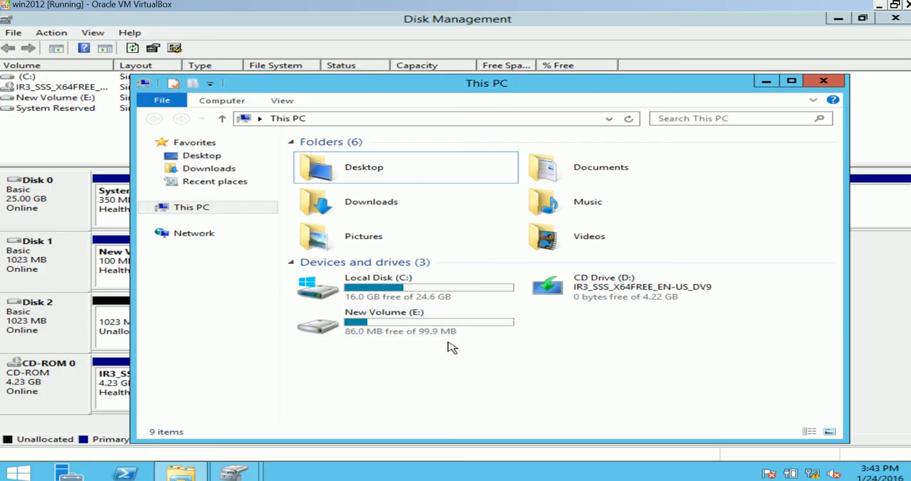
click(384, 322)
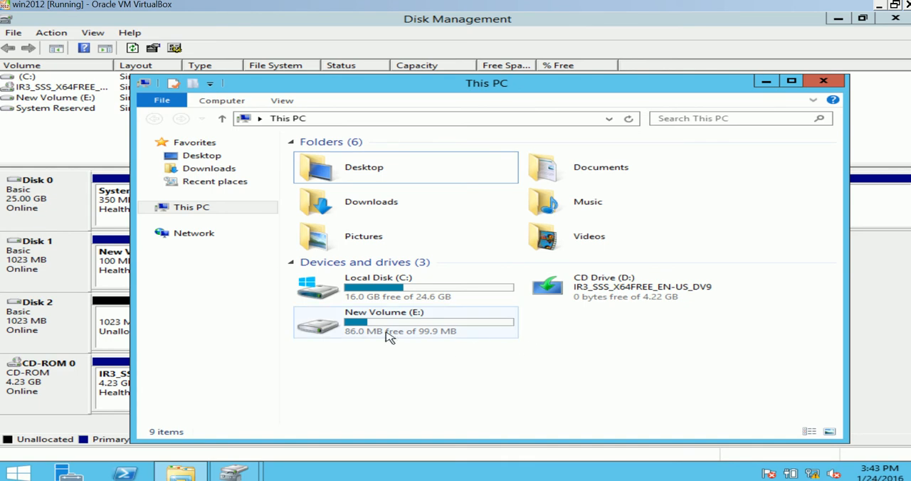
mouse_move(425, 343)
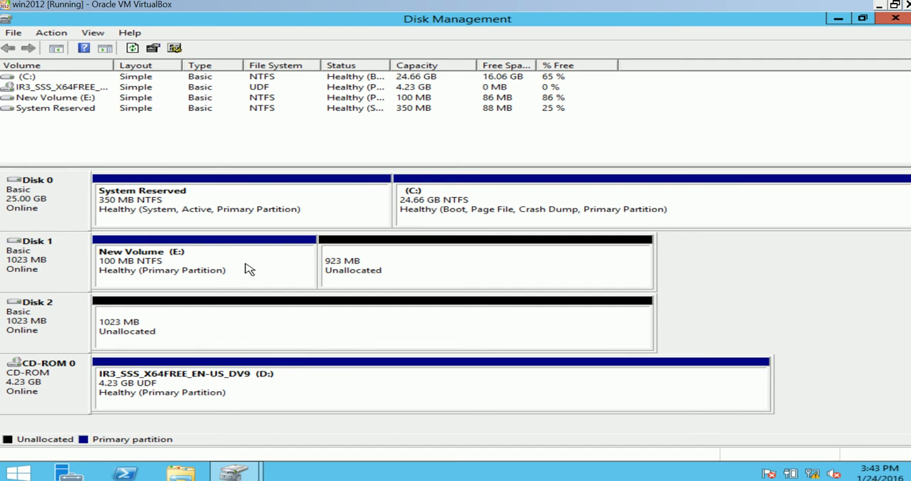
Extend New Volume (E:) by 10 MB from Disk 1, making it 110 MB
right_click(200, 259)
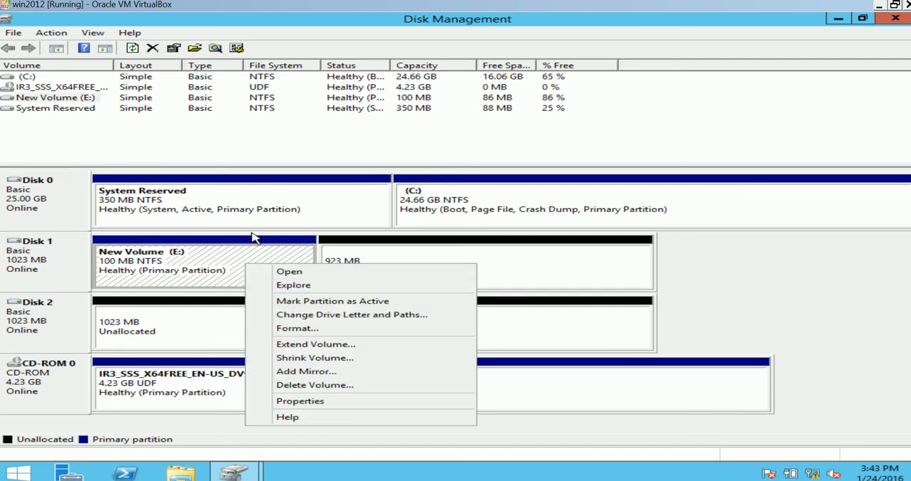
mouse_move(309, 349)
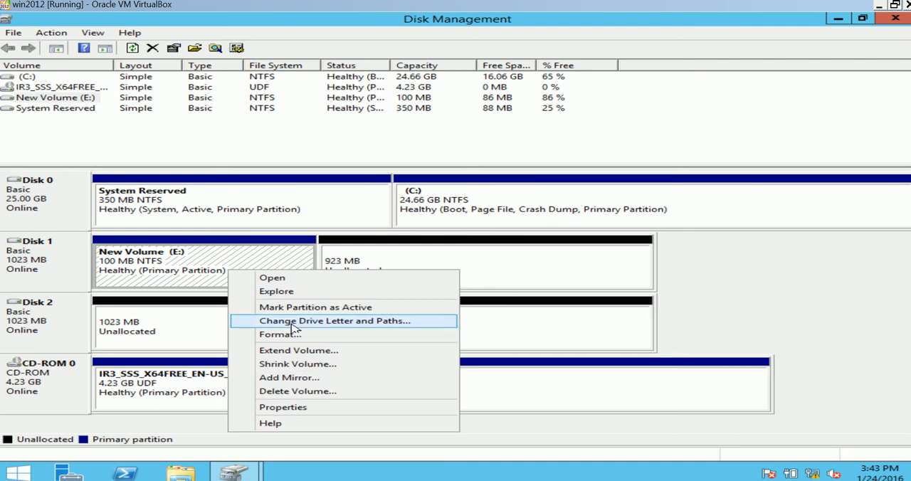
click(298, 350)
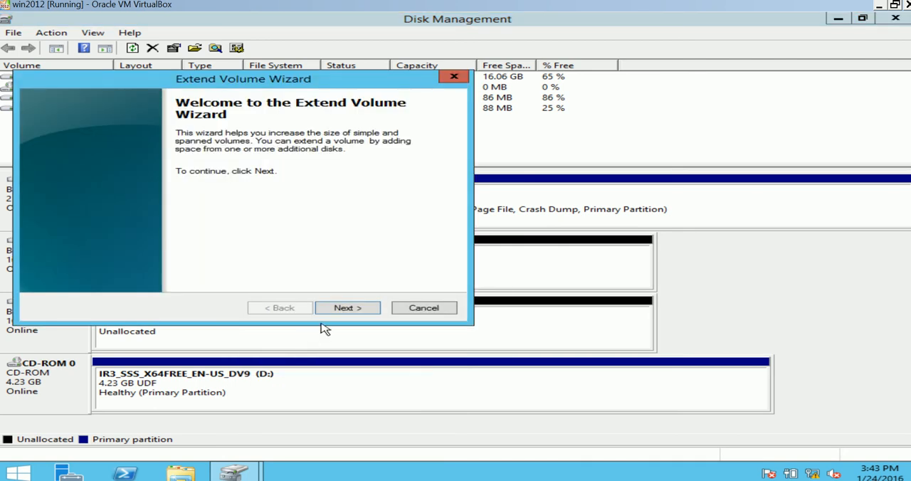
click(347, 307)
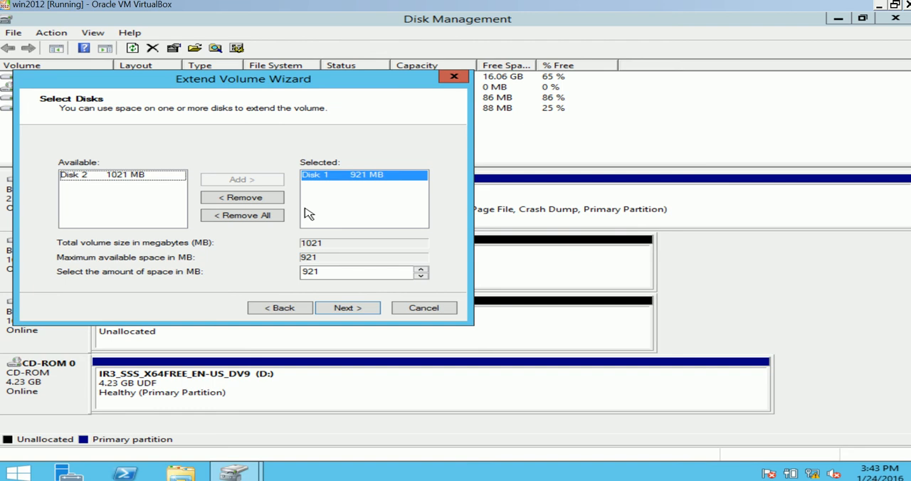
click(360, 272)
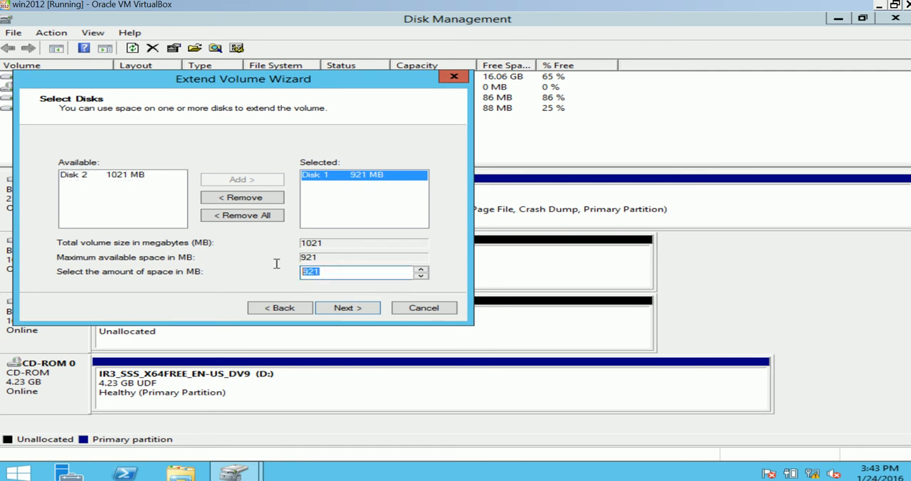
text(10)
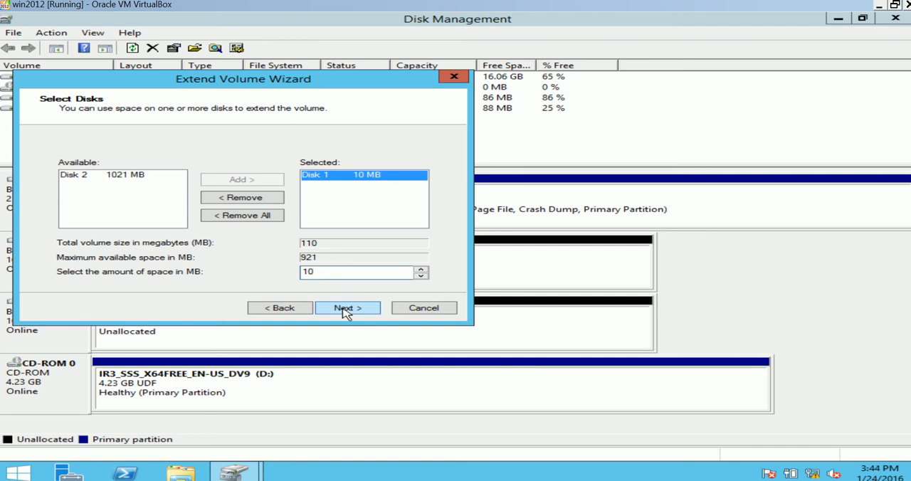
click(347, 308)
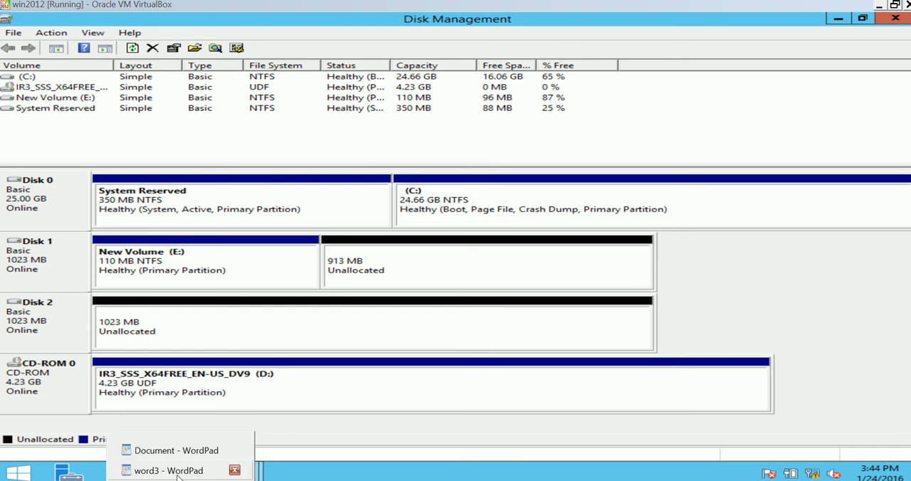
click(176, 451)
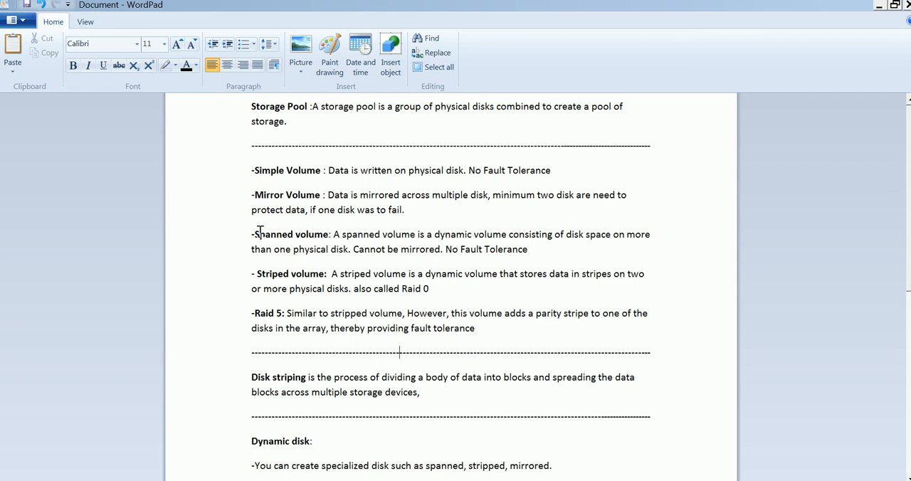
mouse_move(242, 207)
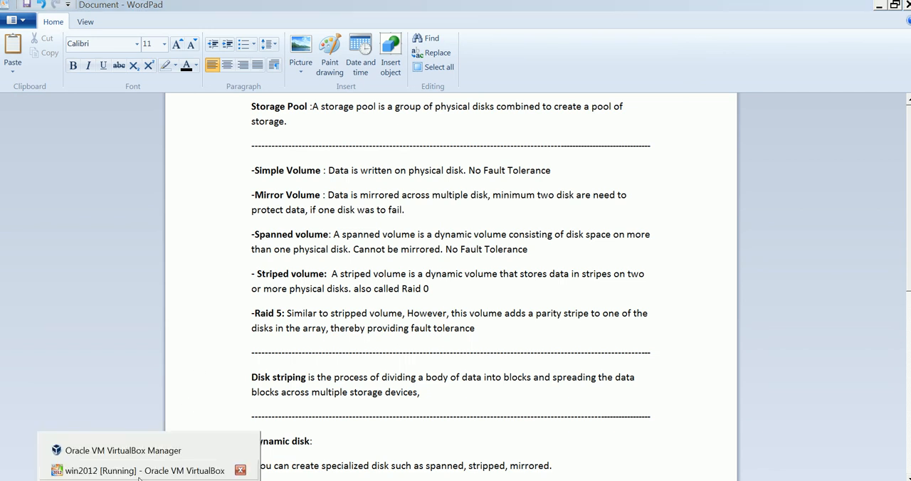
click(143, 471)
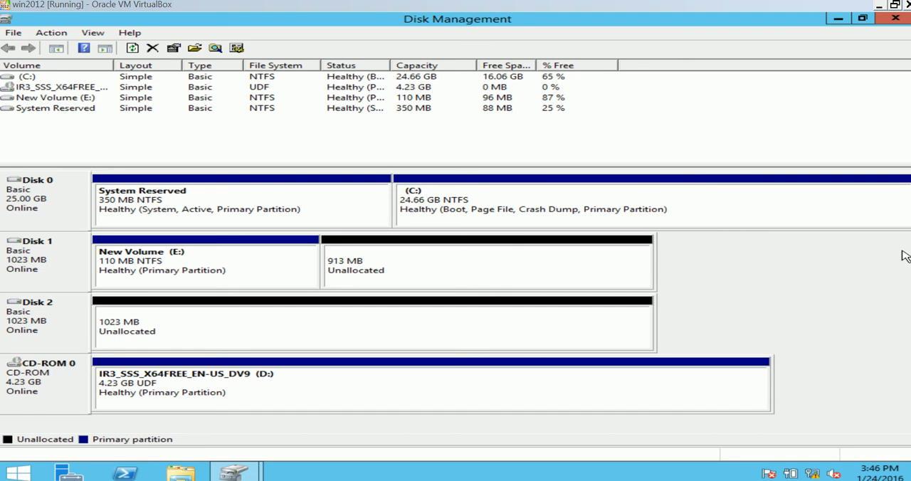
mouse_move(408, 276)
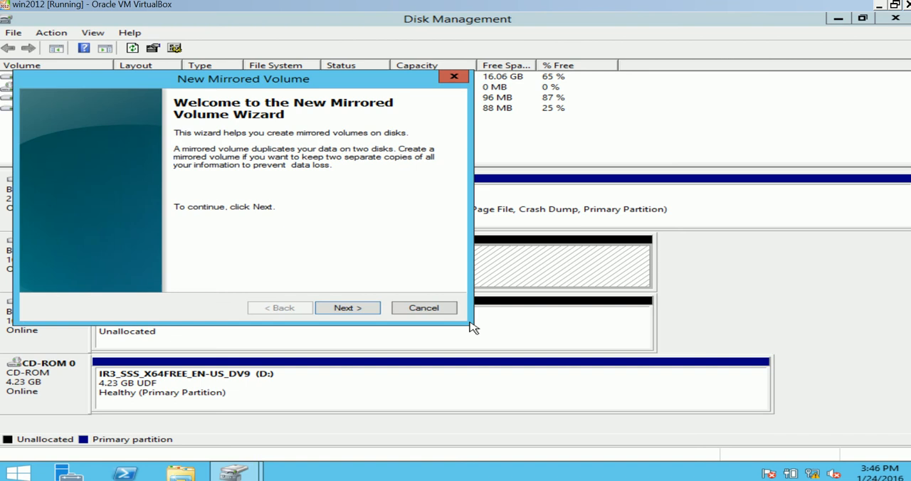
Create a 50 MB mirrored volume F: across Disk 1 and Disk 2 and finish the wizard
click(347, 308)
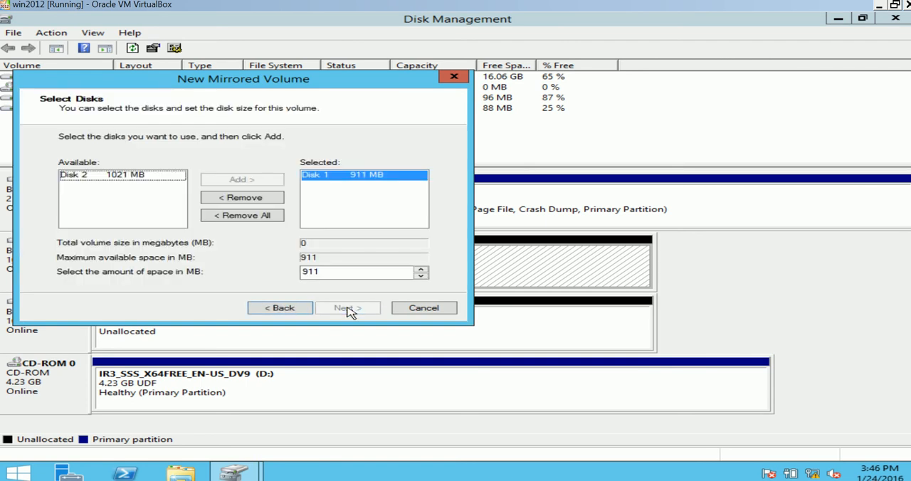
click(359, 271)
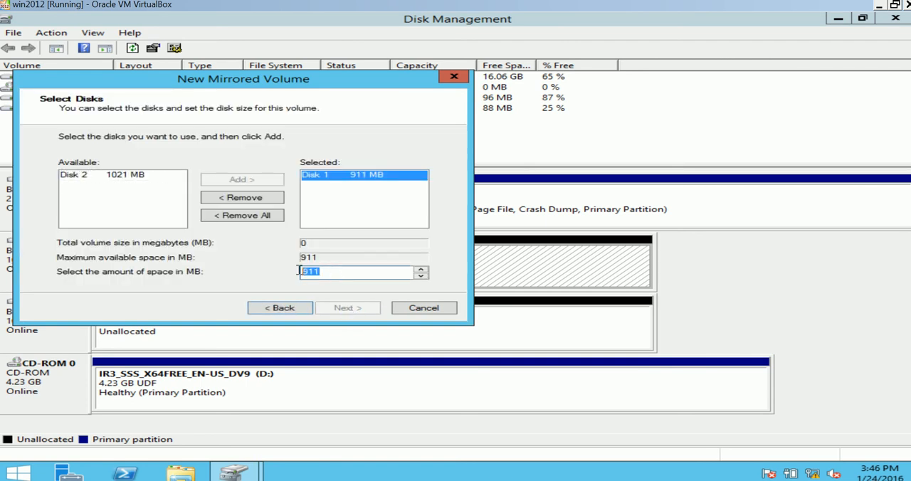
click(334, 271)
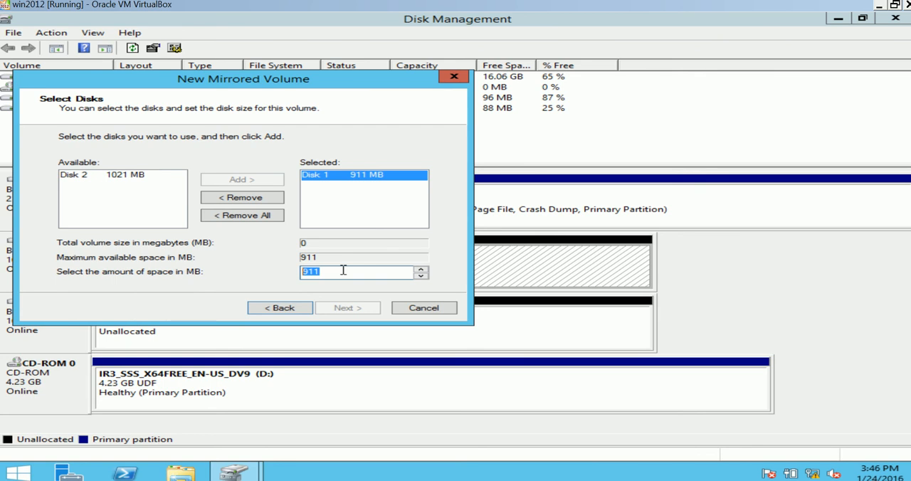
text(50)
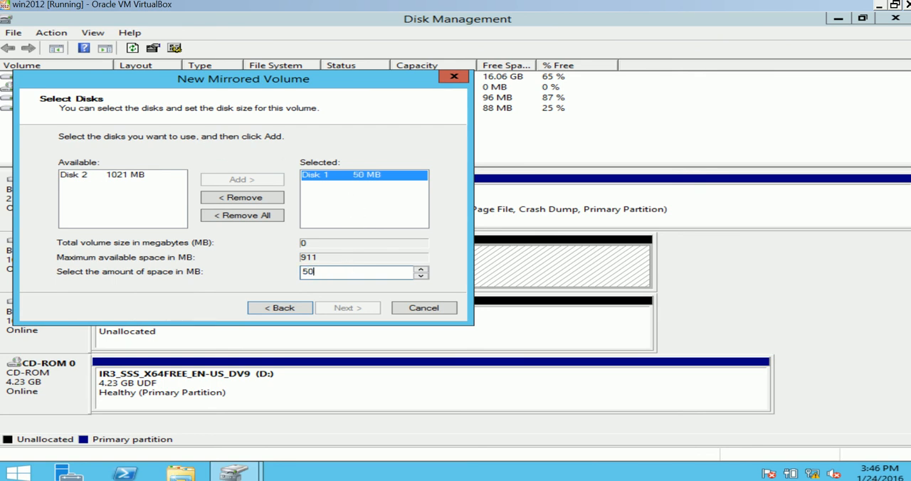
mouse_move(356, 180)
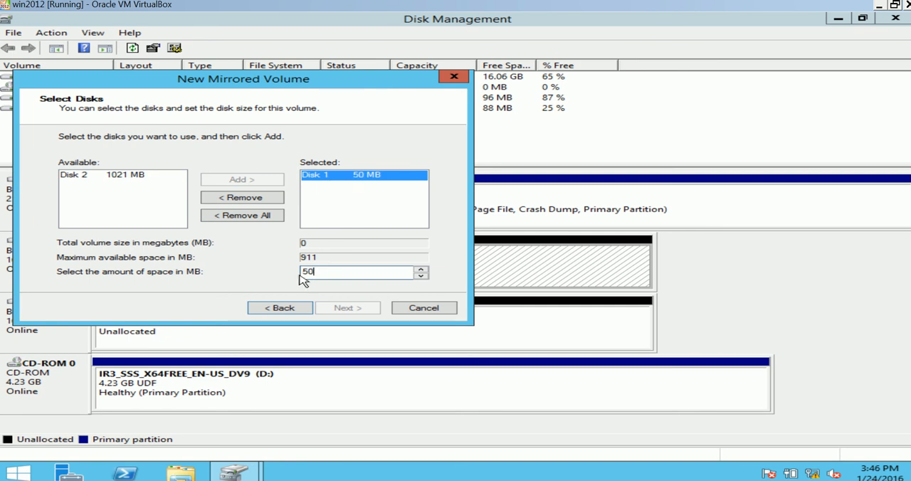
mouse_move(341, 327)
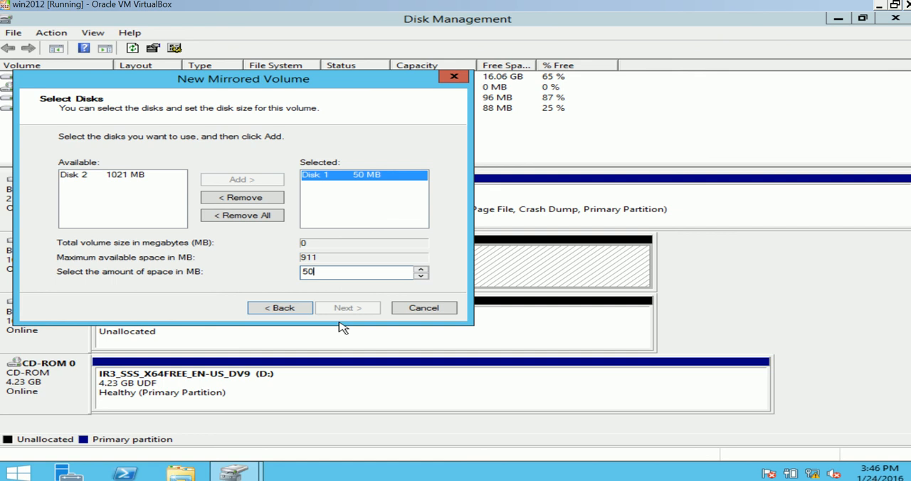
mouse_move(365, 303)
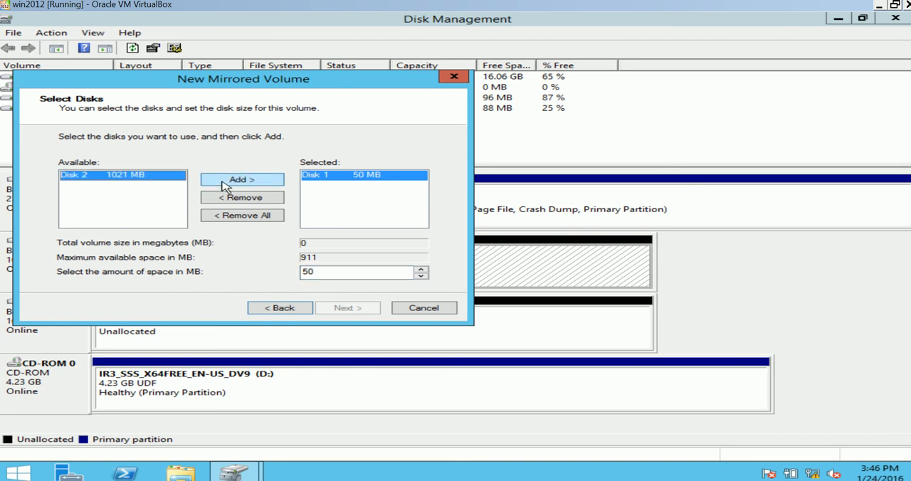
click(242, 178)
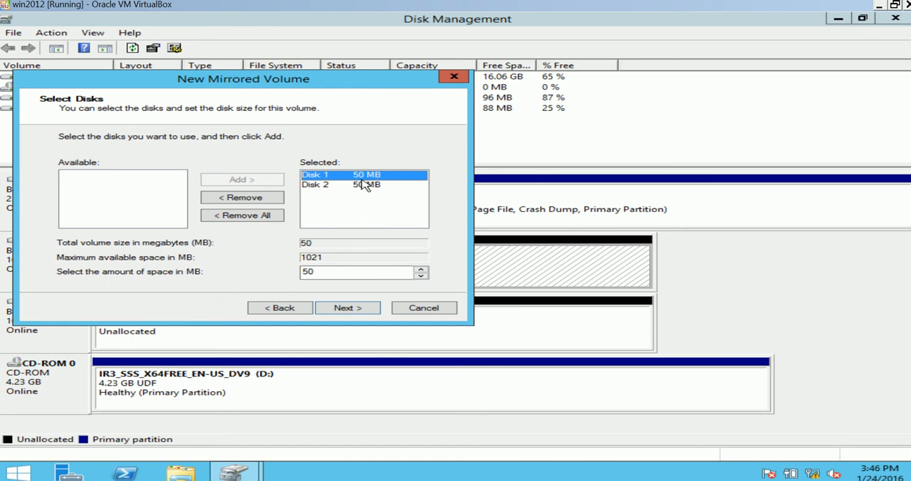
mouse_move(375, 194)
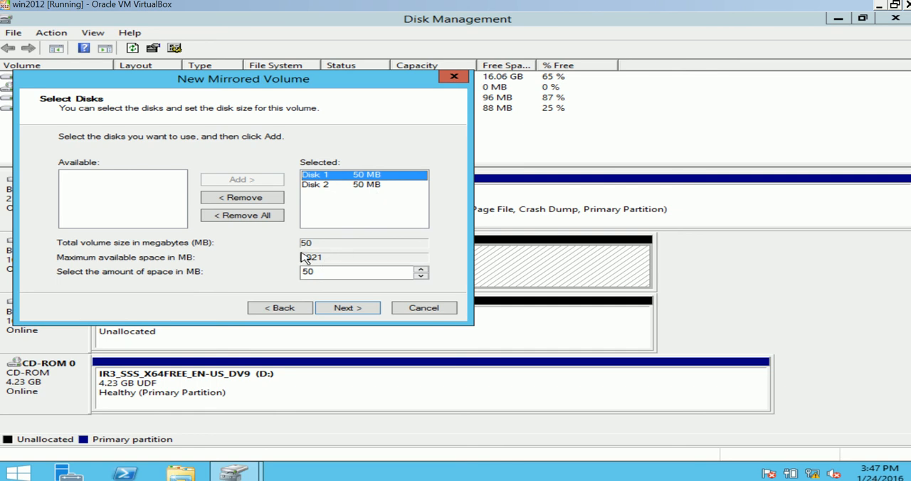
mouse_move(384, 172)
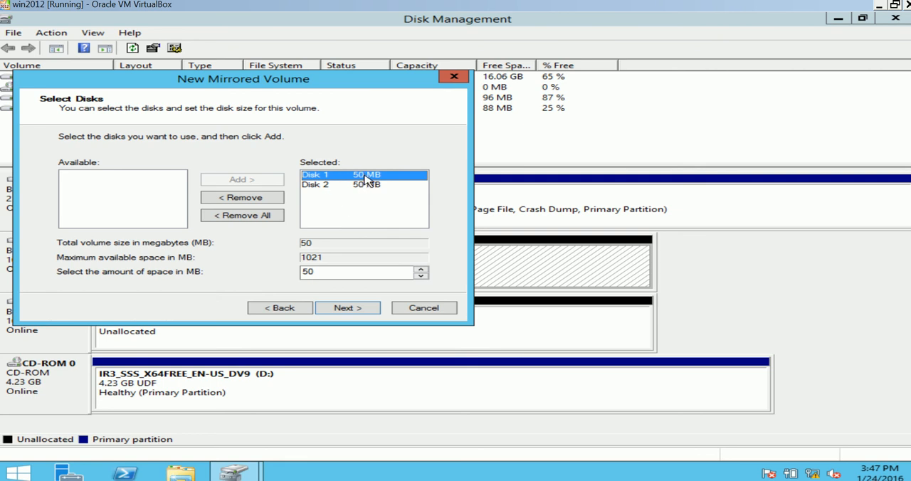
mouse_move(338, 180)
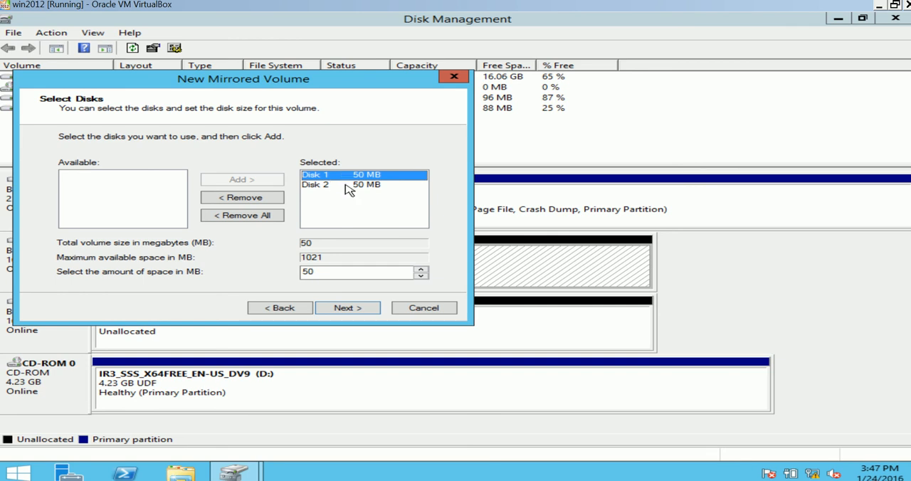
mouse_move(336, 194)
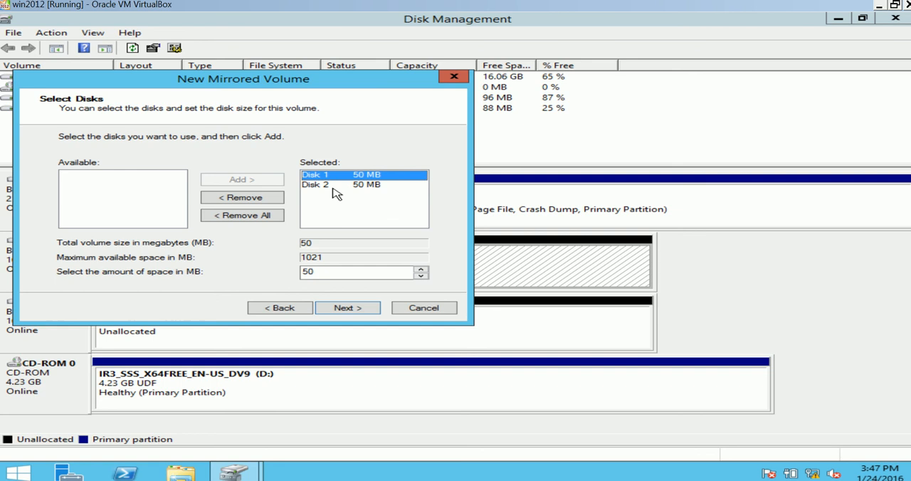
mouse_move(266, 254)
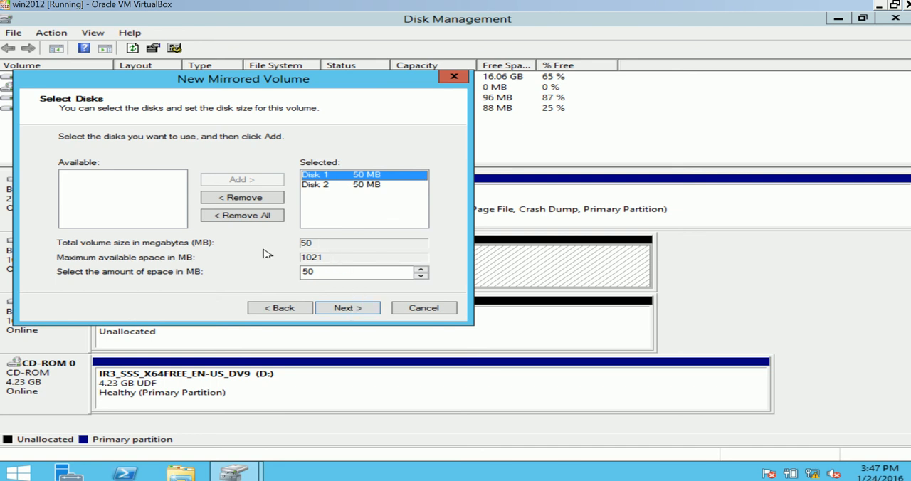
mouse_move(242, 215)
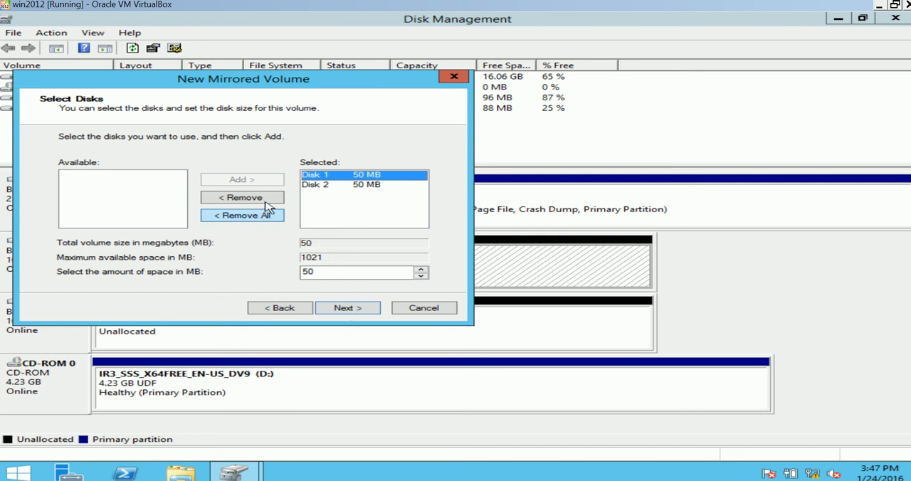
click(348, 308)
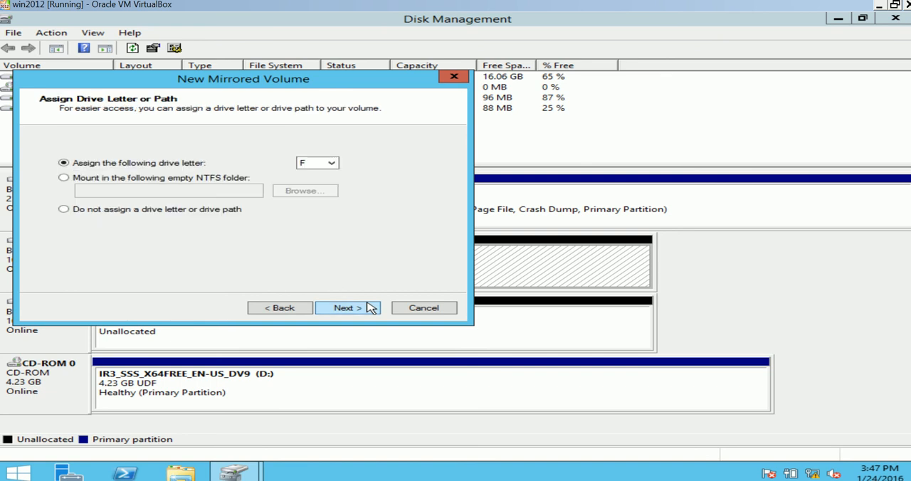
click(348, 307)
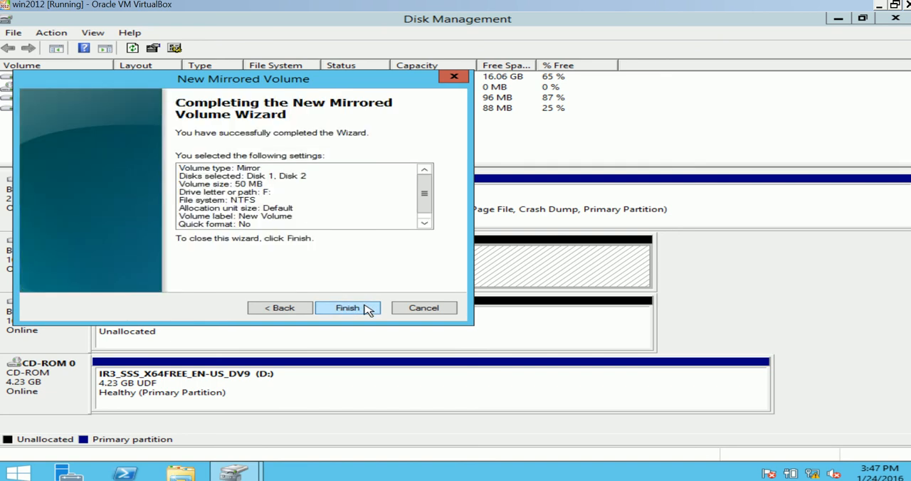
click(347, 307)
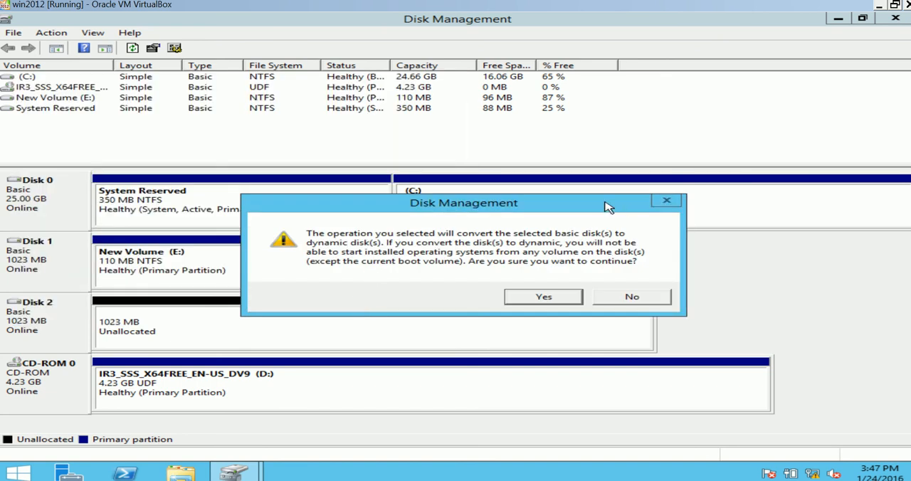
mouse_move(701, 298)
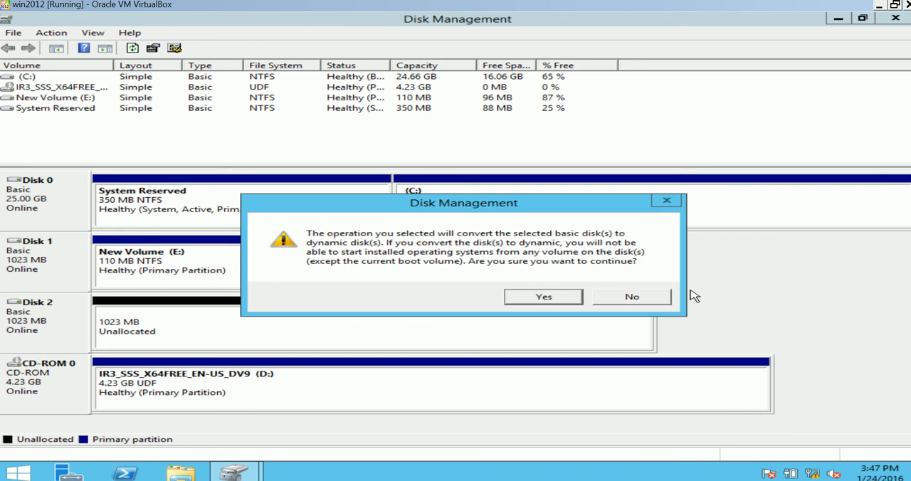
mouse_move(637, 259)
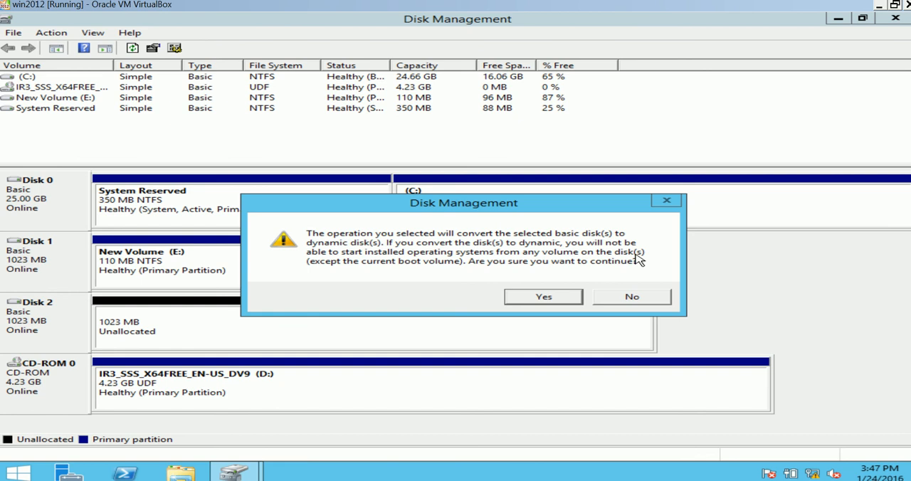
mouse_move(437, 286)
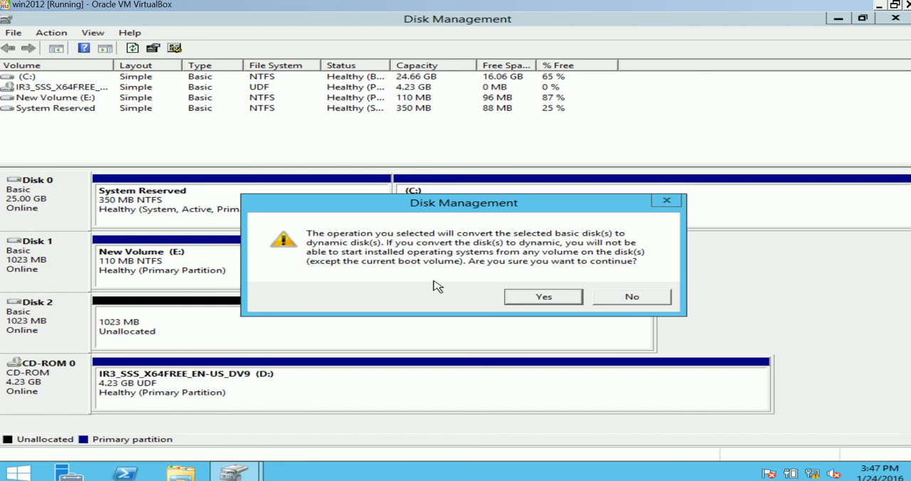
mouse_move(263, 443)
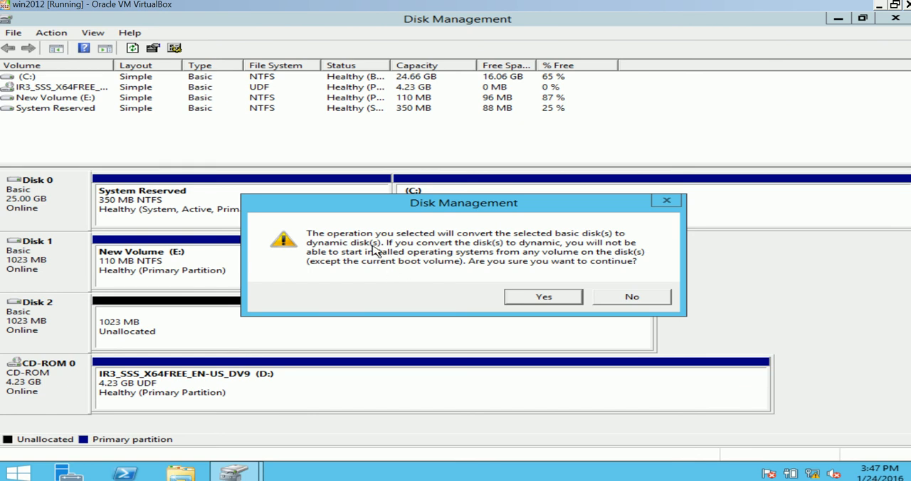
mouse_move(307, 256)
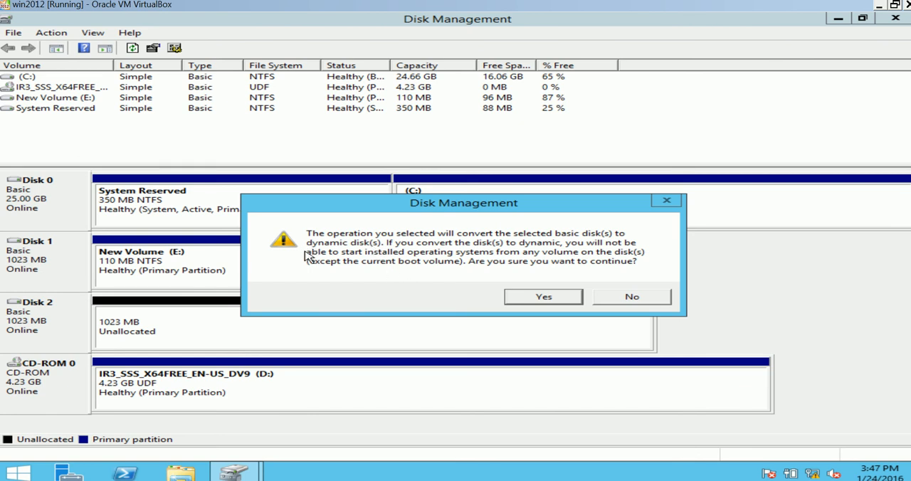
mouse_move(523, 299)
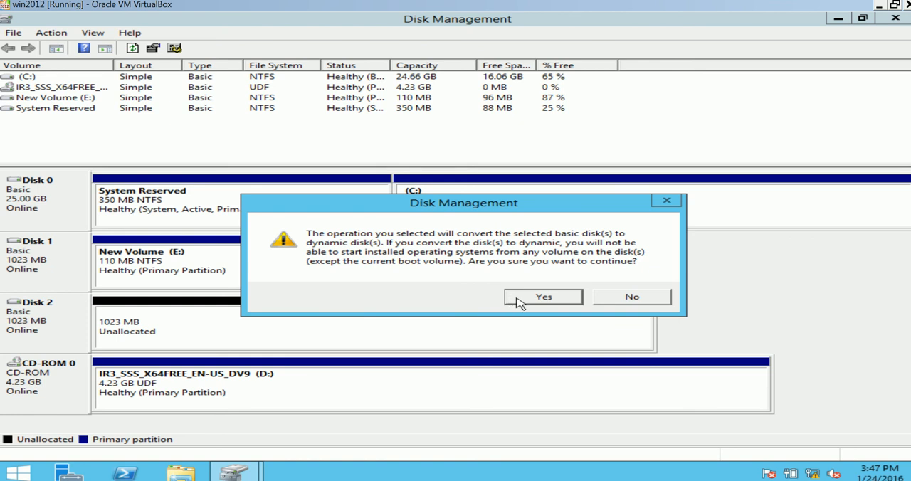
mouse_move(421, 280)
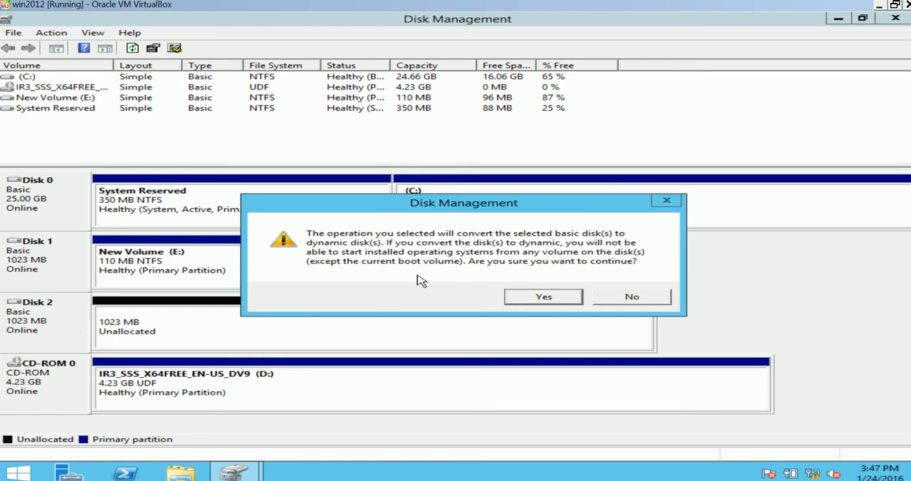
mouse_move(526, 286)
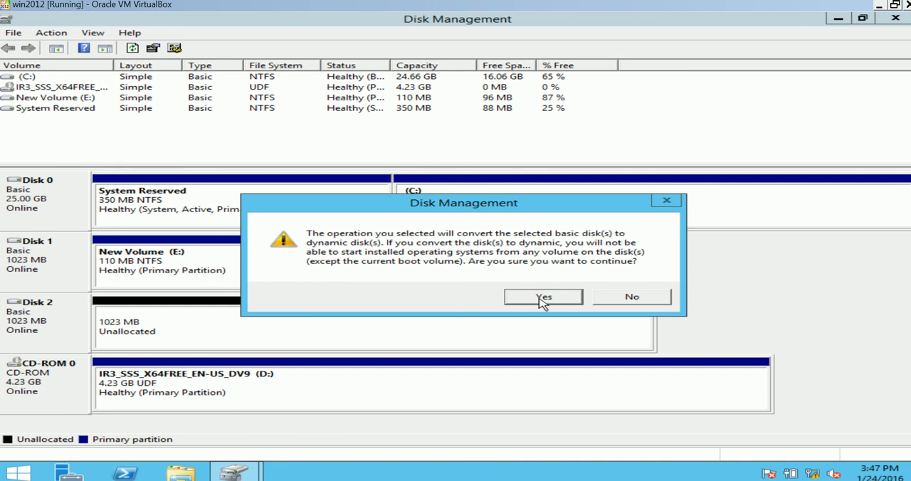
Confirm converting Disks 1 and 2 to dynamic, then check New Volume (F:) in This PC
click(543, 297)
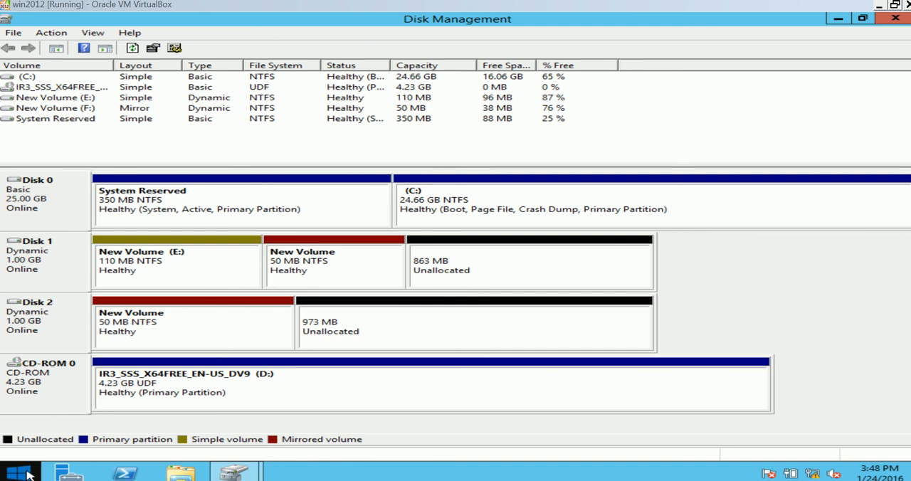
click(20, 471)
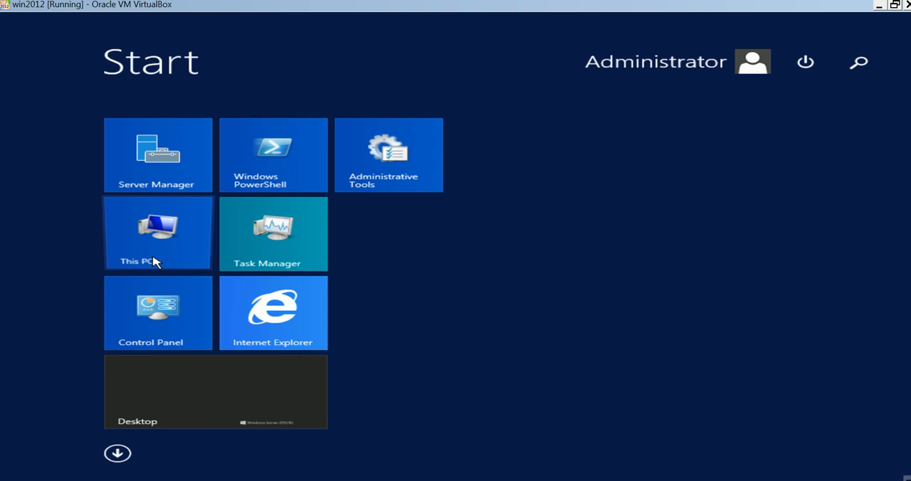
click(158, 232)
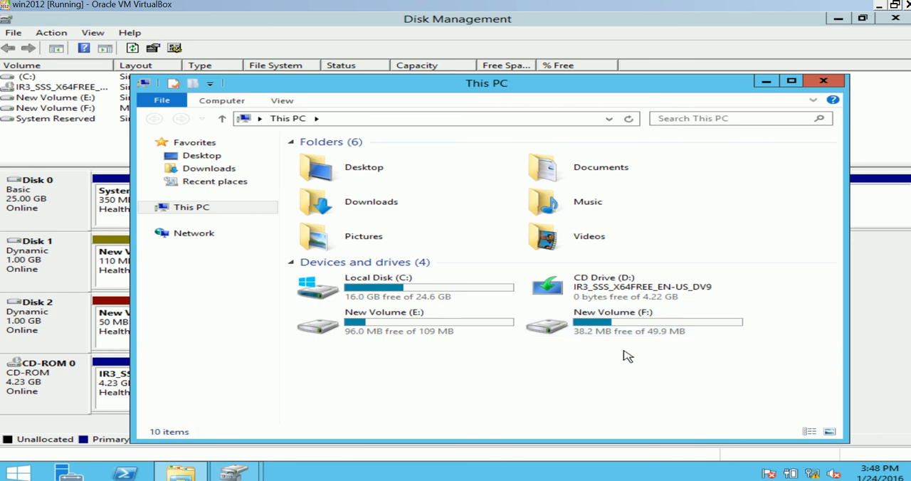
mouse_move(636, 321)
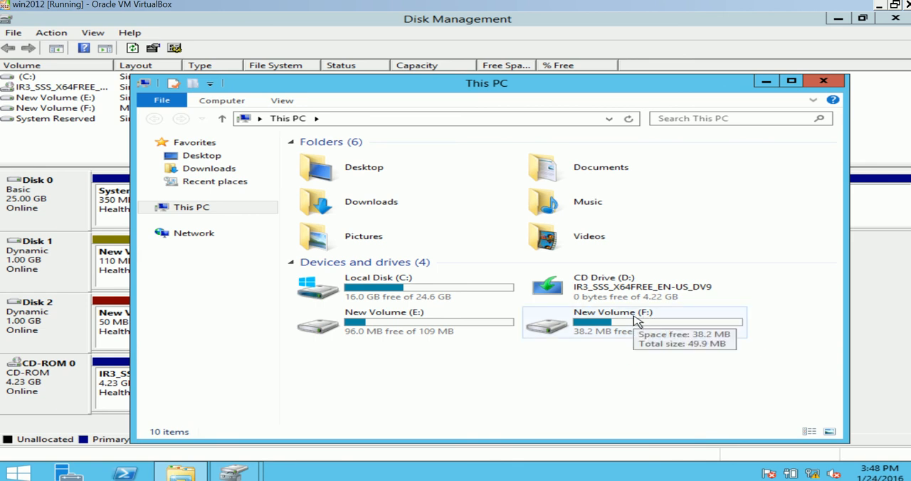
mouse_move(687, 343)
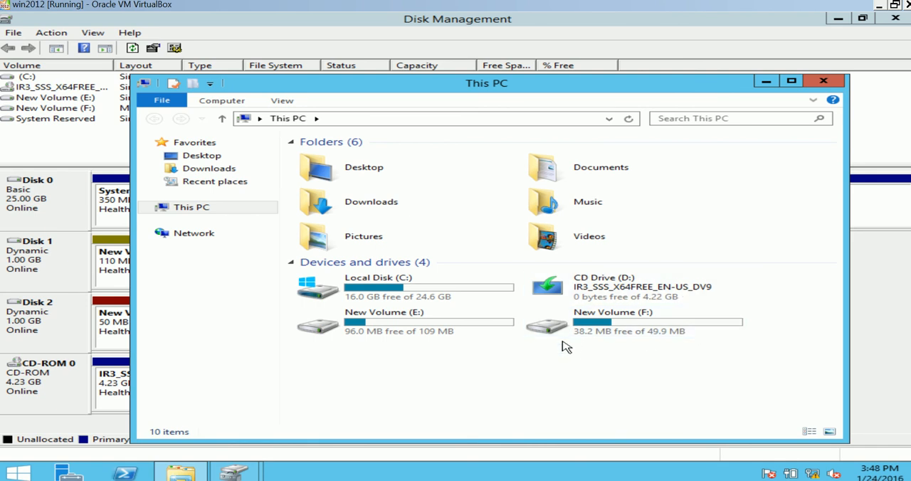
click(612, 321)
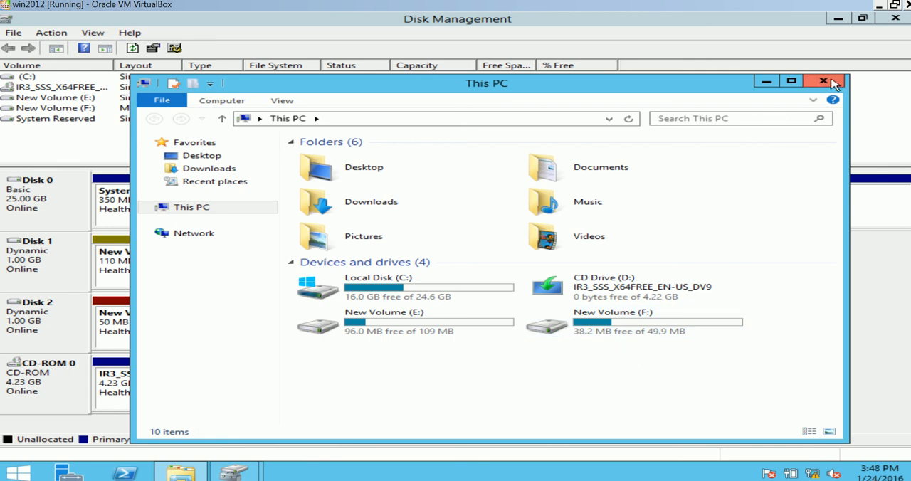
click(824, 81)
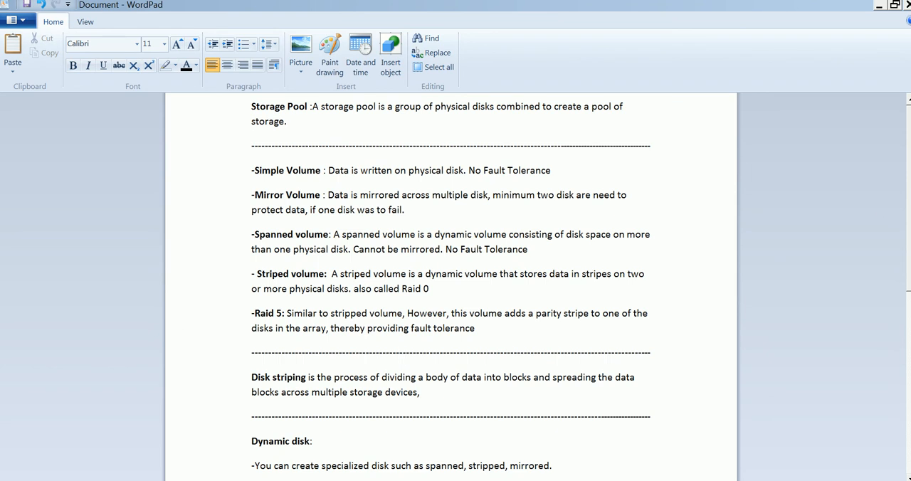
mouse_move(811, 370)
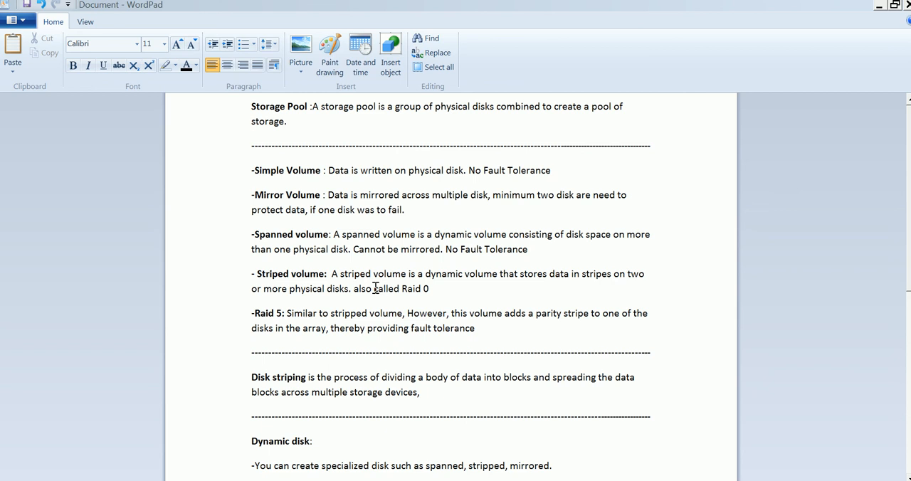
mouse_move(394, 321)
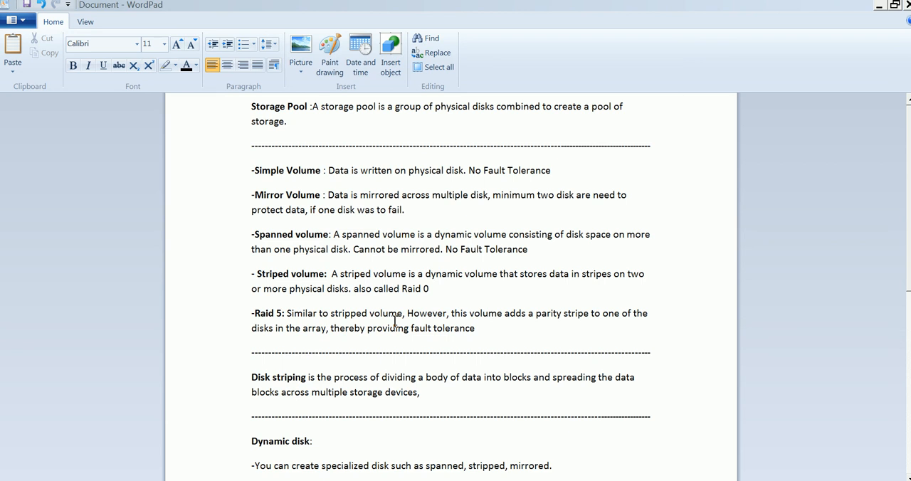
mouse_move(217, 467)
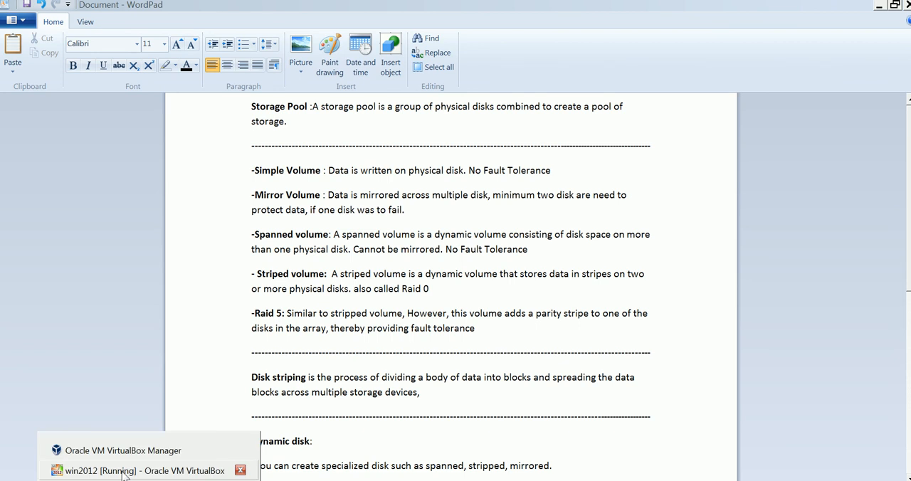
Start a new spanned volume using 50 MB of Disk 1's unallocated space
click(142, 471)
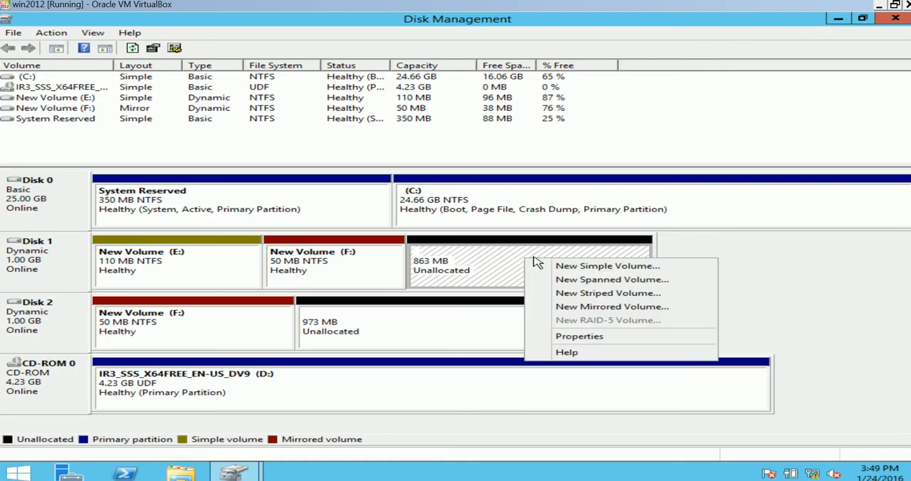
click(611, 279)
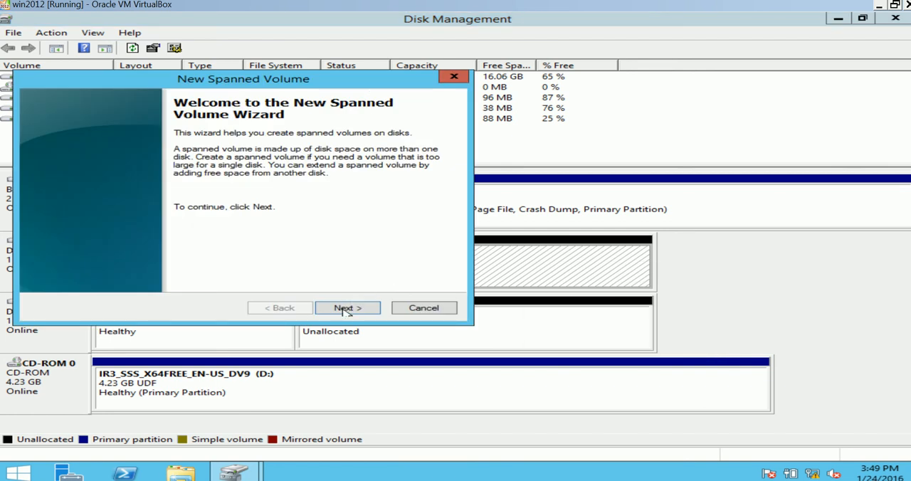
click(347, 307)
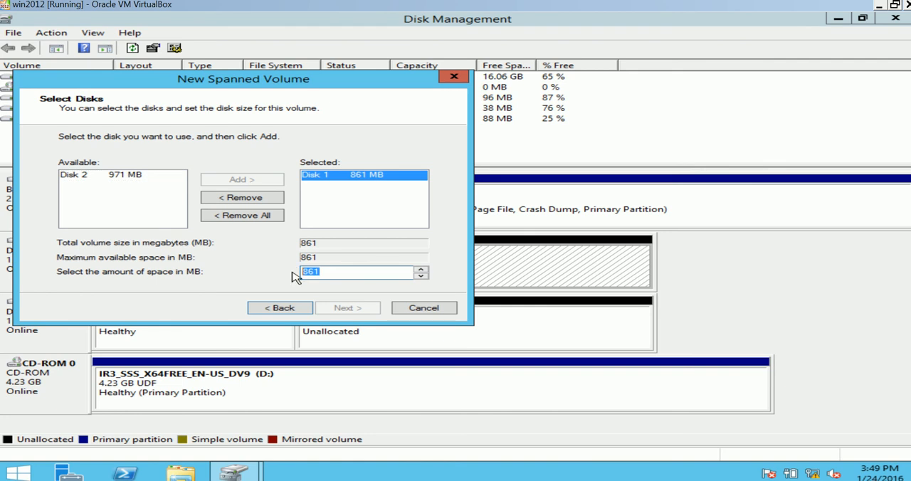
text(50)
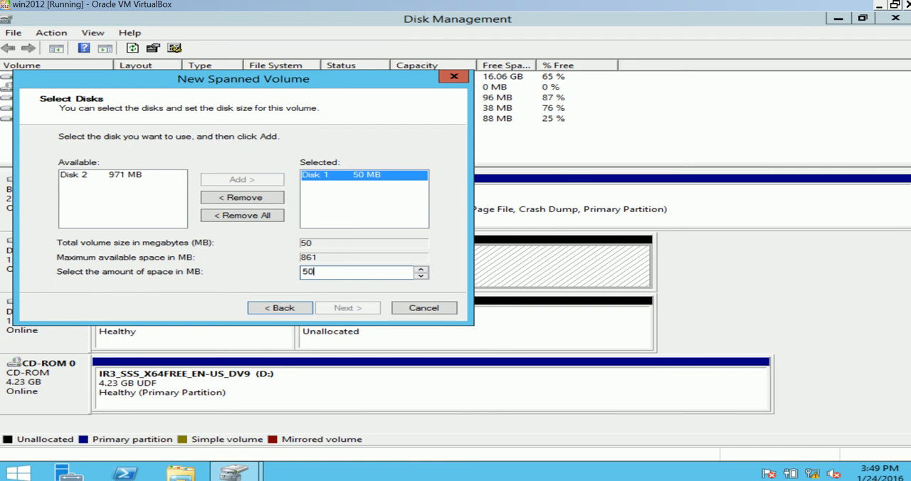
Add Disk 2 with 70 MB and finish the 120 MB spanned volume G:
click(121, 174)
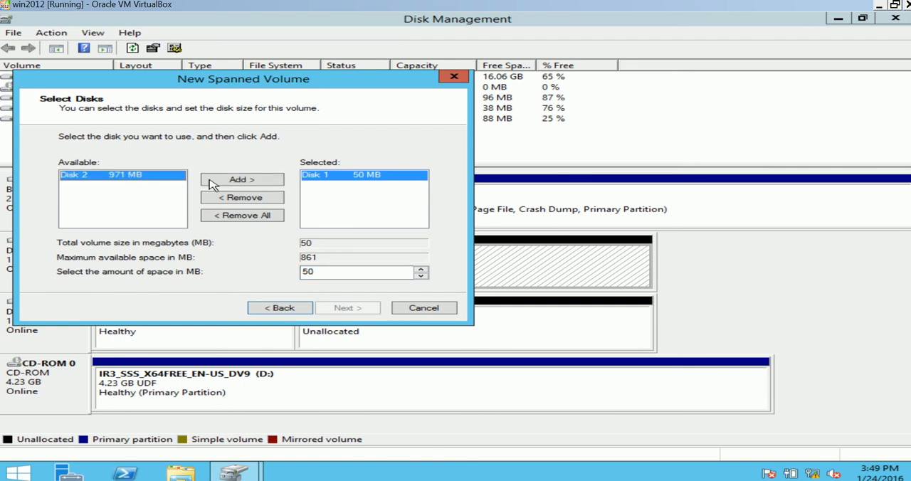
click(242, 178)
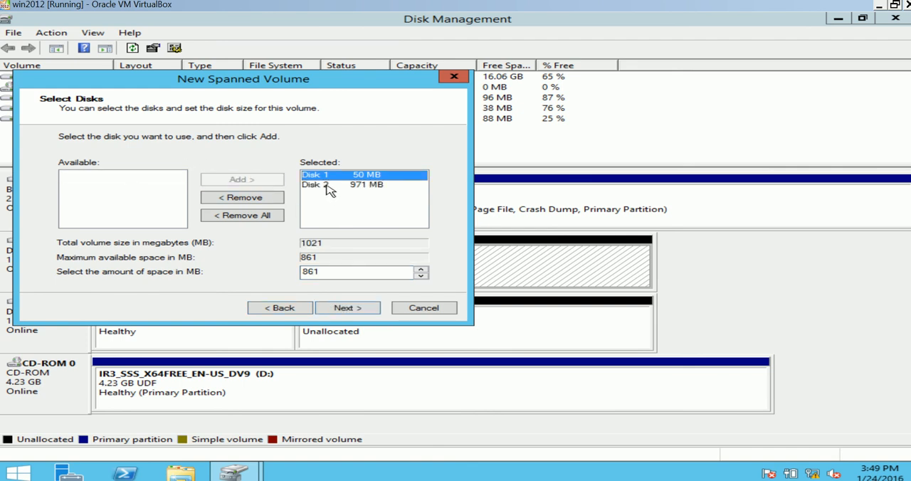
click(328, 184)
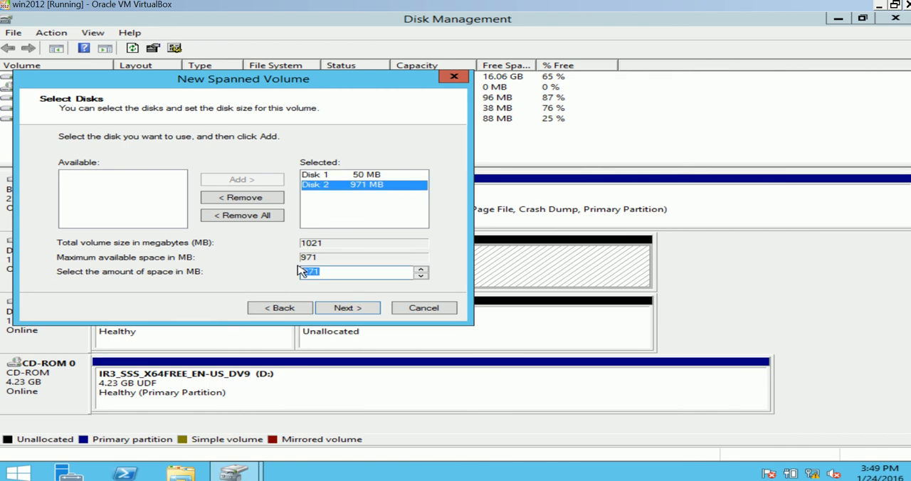
text(70)
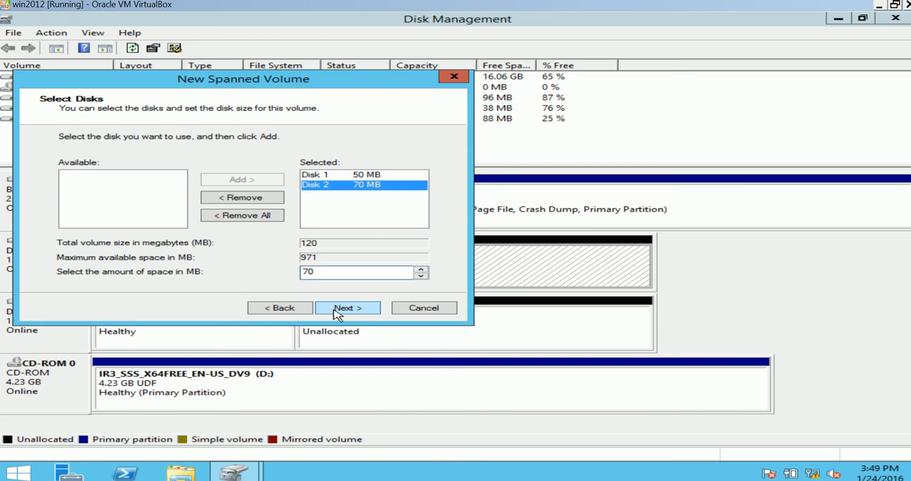
click(347, 307)
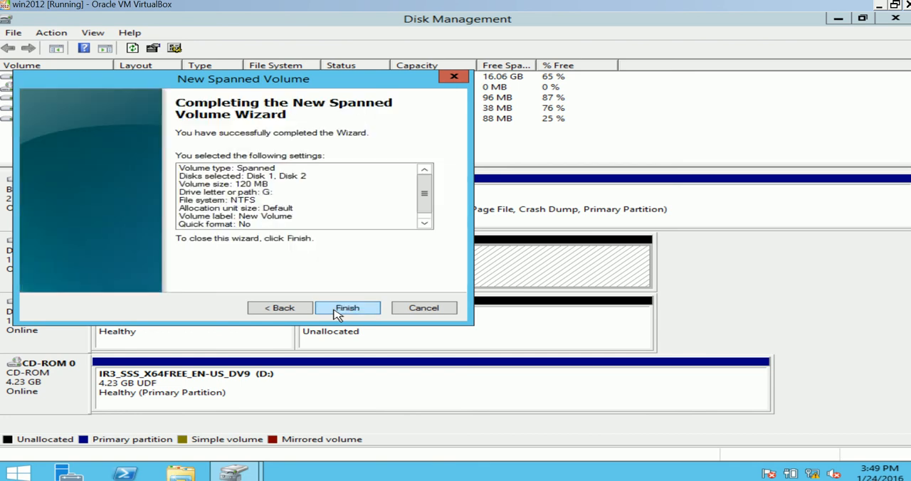
click(347, 307)
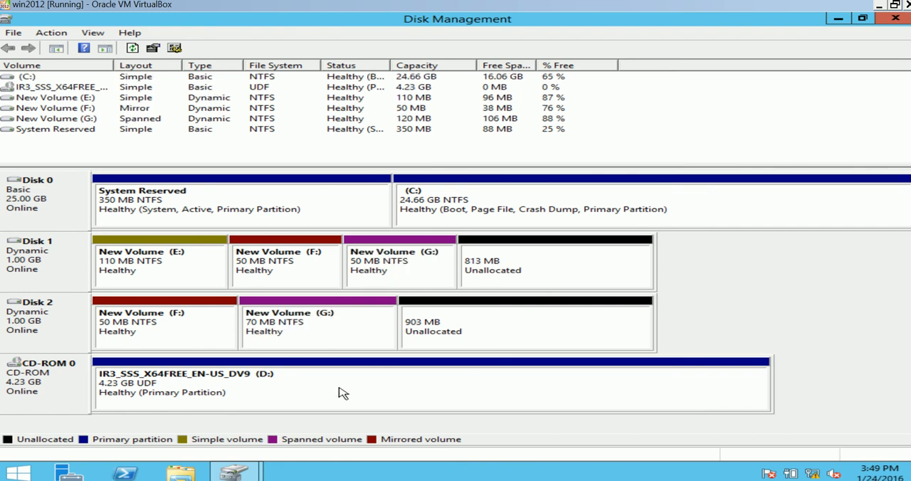
mouse_move(318, 333)
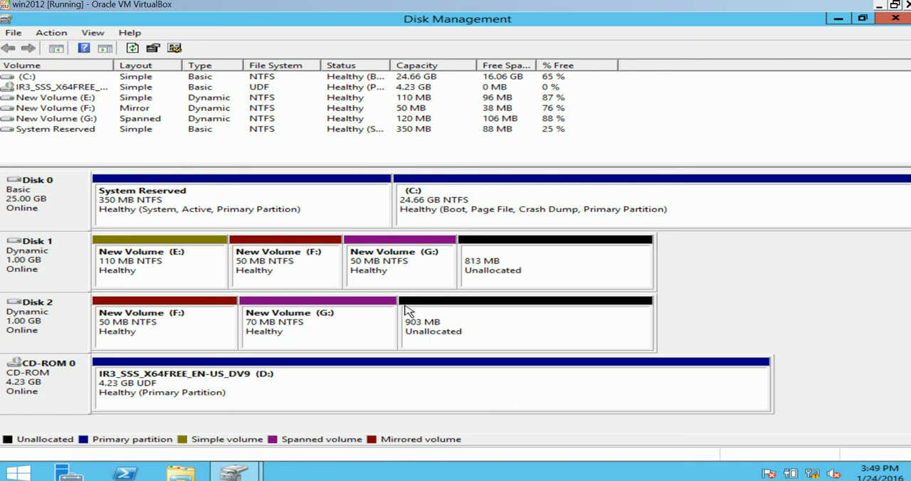
mouse_move(39, 454)
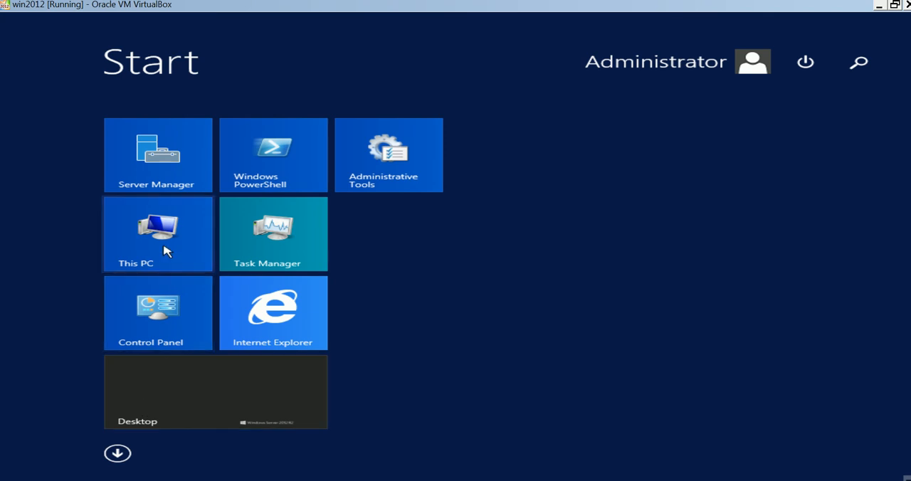
Close the This PC window to return to the Disk Management disk map
click(157, 233)
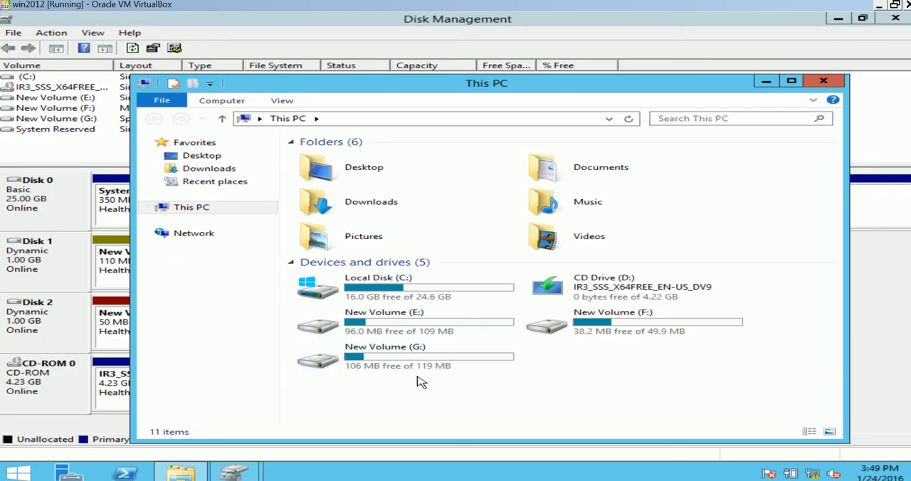
mouse_move(415, 356)
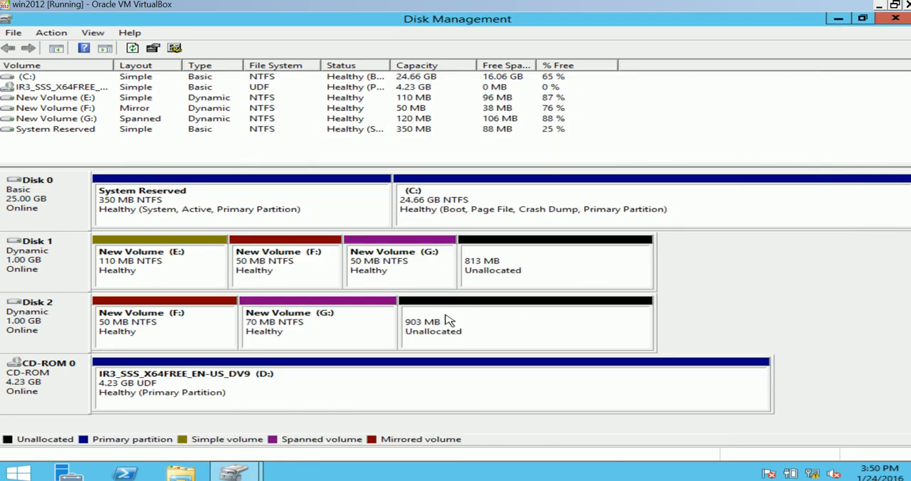
mouse_move(356, 331)
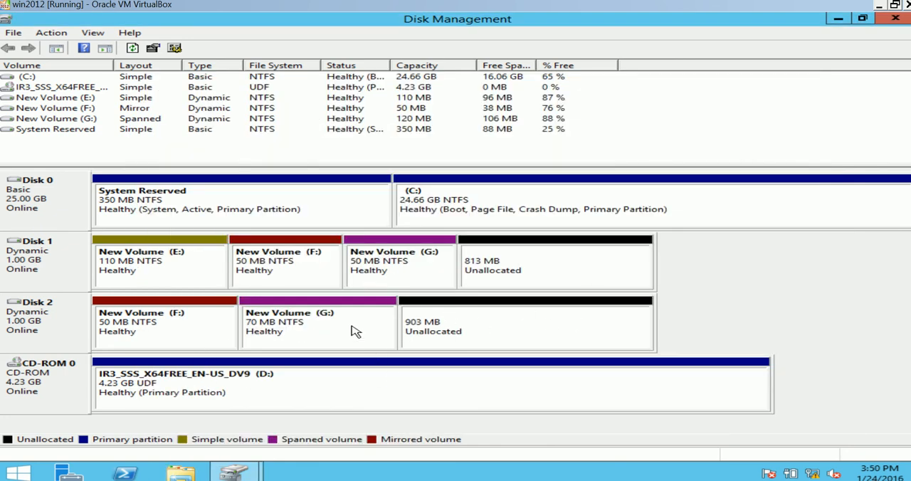
Extend spanned volume G: by 10 MB on Disk 2, then close the This PC check
right_click(318, 324)
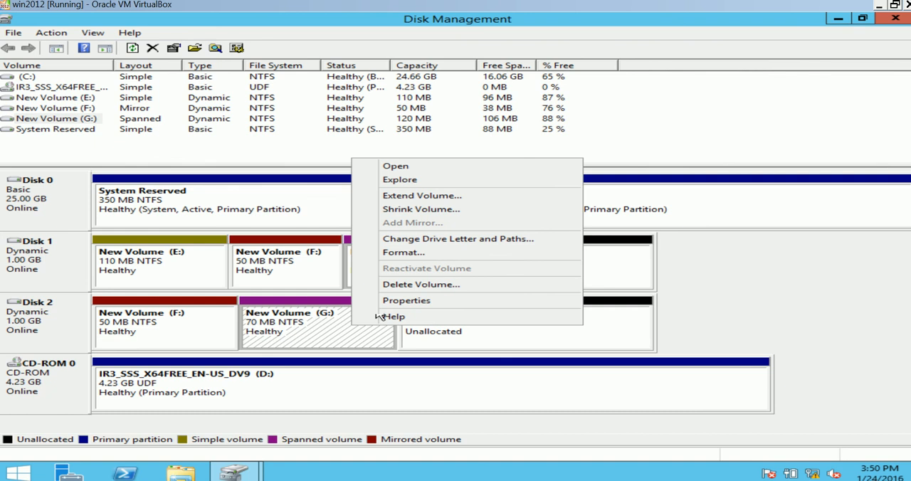
click(422, 195)
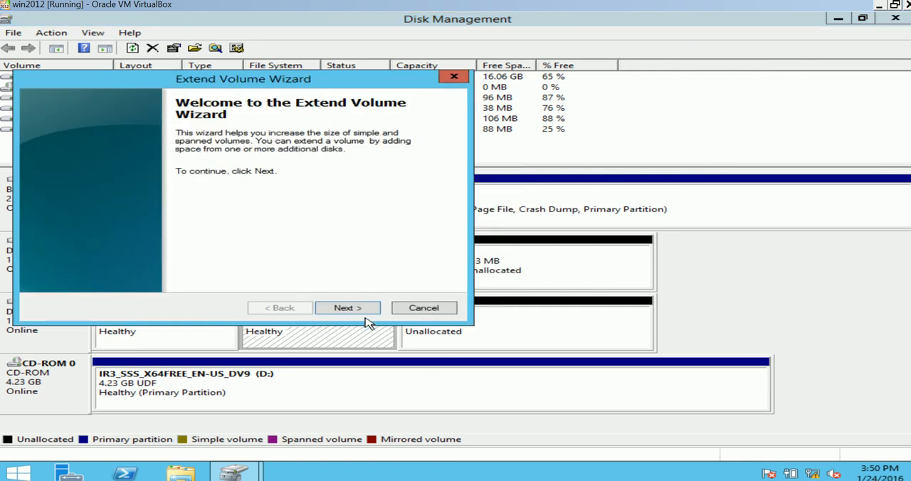
click(348, 307)
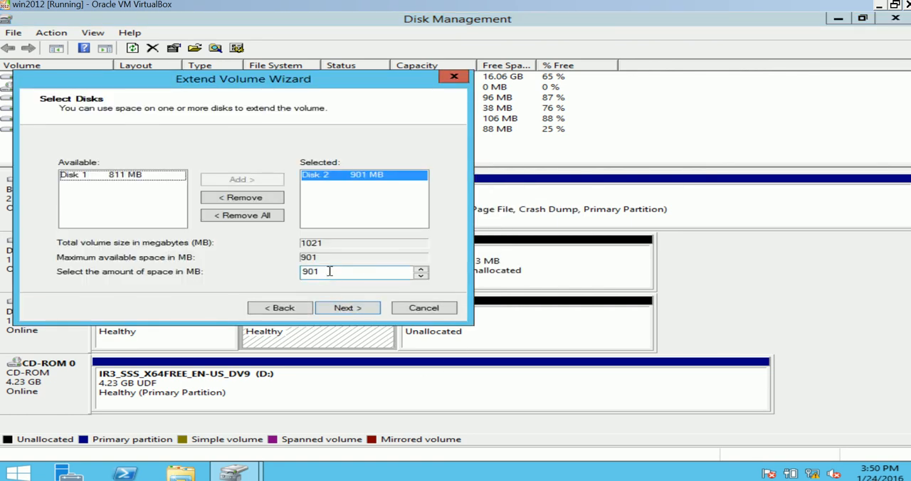
text(10)
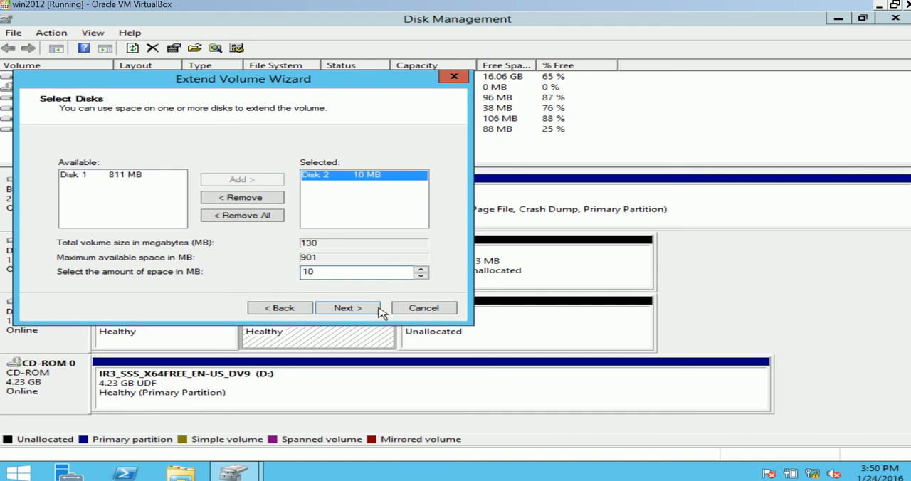
click(348, 308)
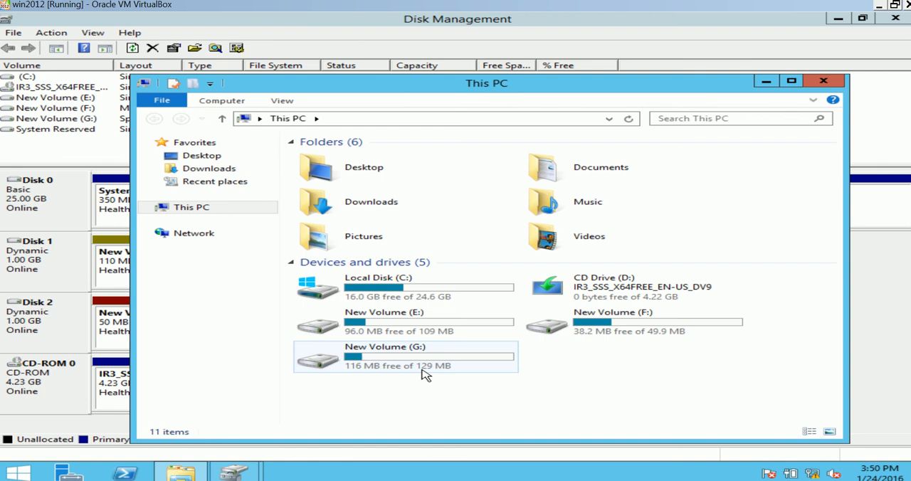
click(823, 81)
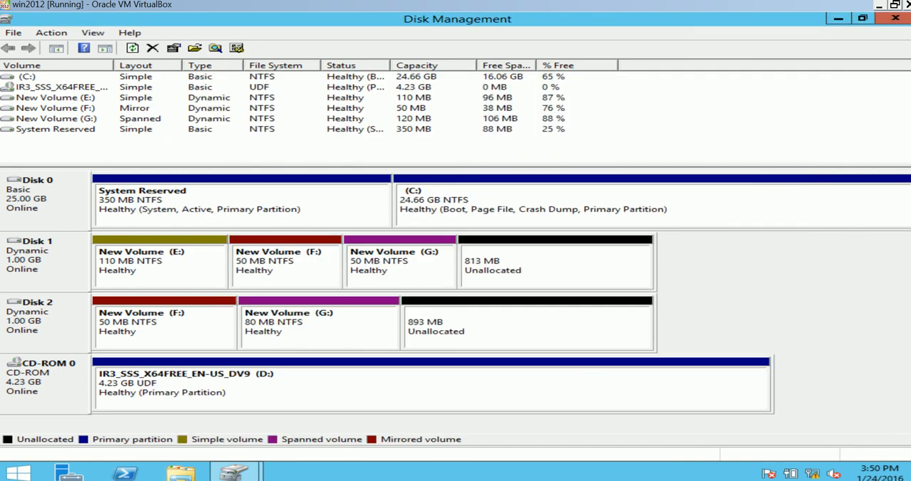
mouse_move(377, 452)
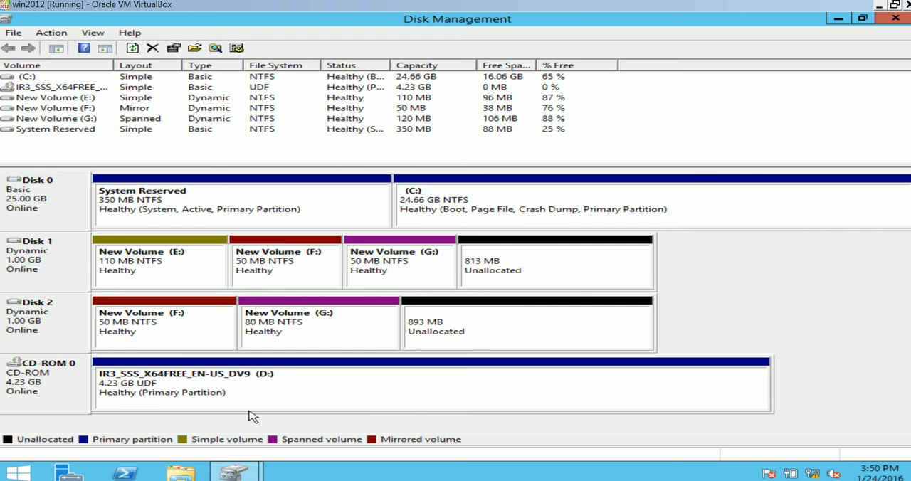
mouse_move(326, 358)
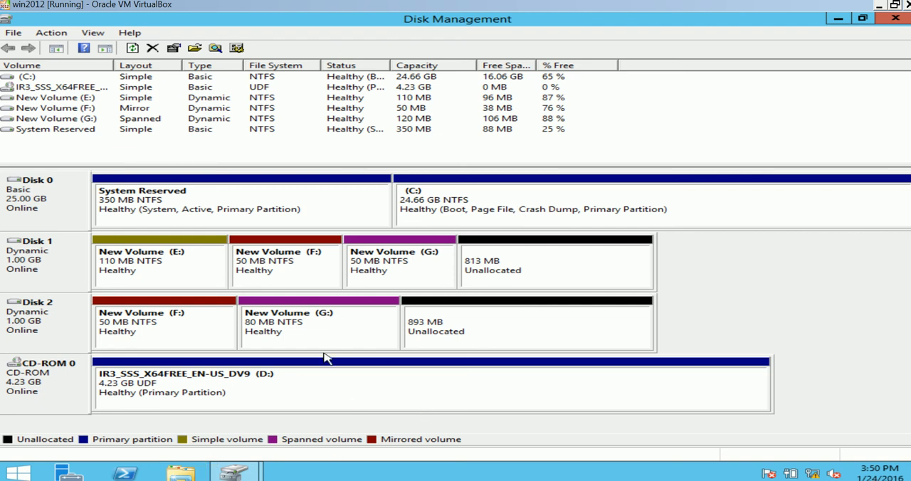
mouse_move(869, 413)
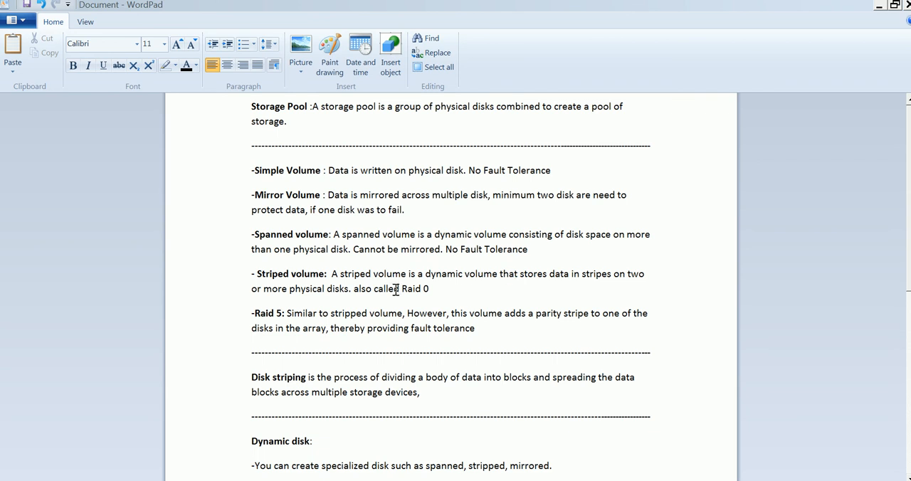
mouse_move(539, 313)
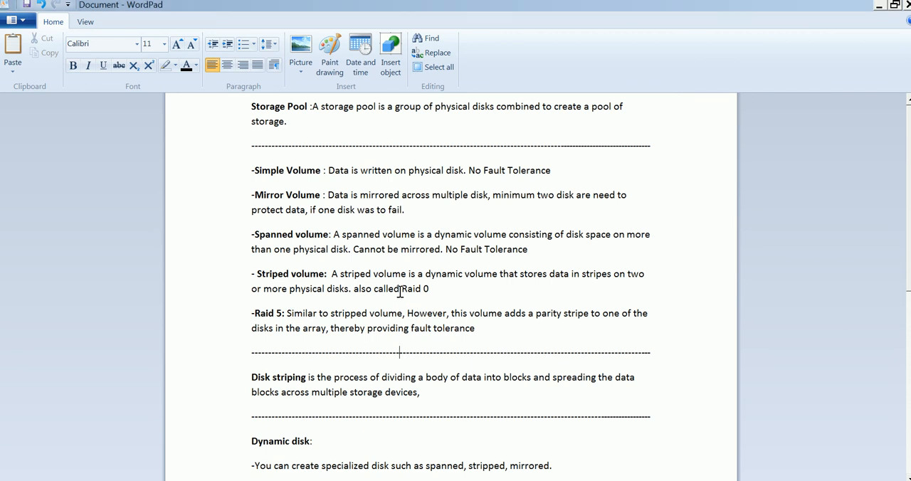
double_click(415, 288)
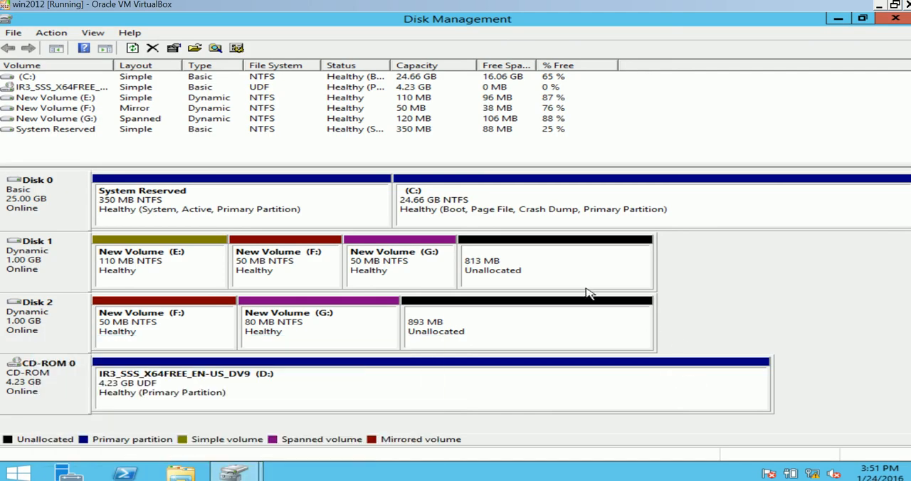
mouse_move(537, 281)
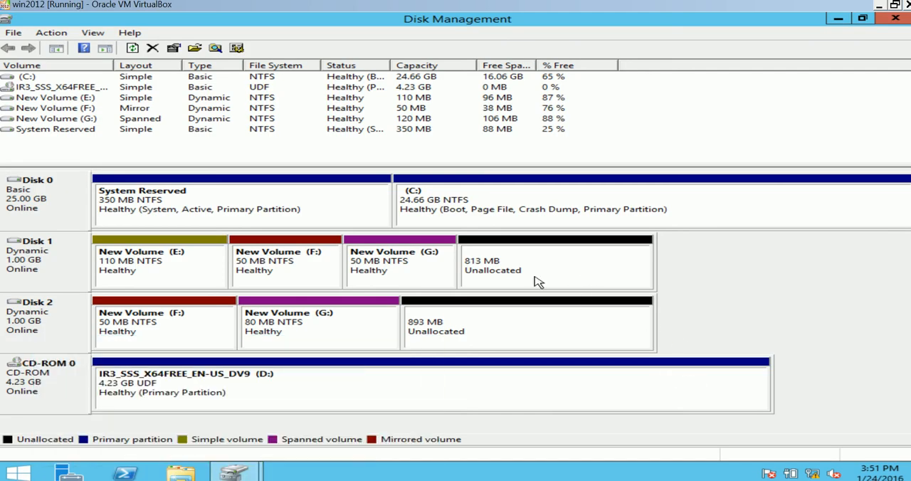
mouse_move(543, 275)
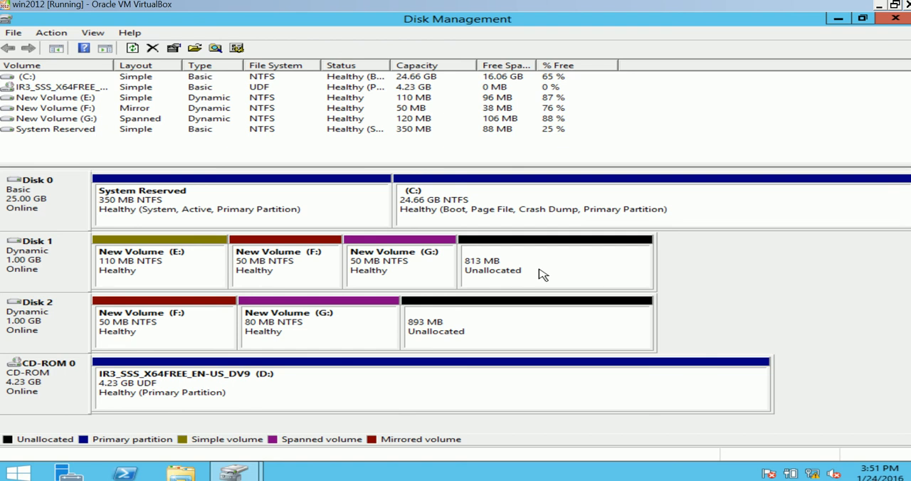
Create an NTFS striped volume H: using 40 MB on each of Disk 1 and Disk 2
right_click(555, 263)
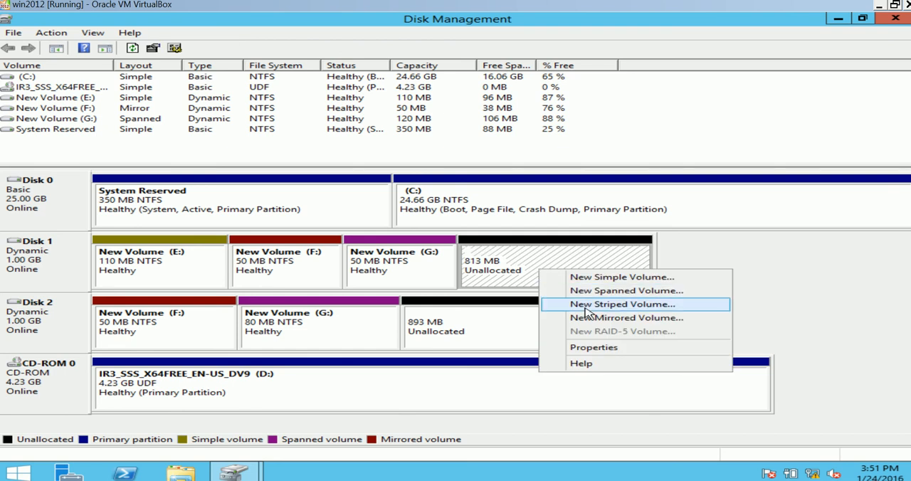
click(622, 304)
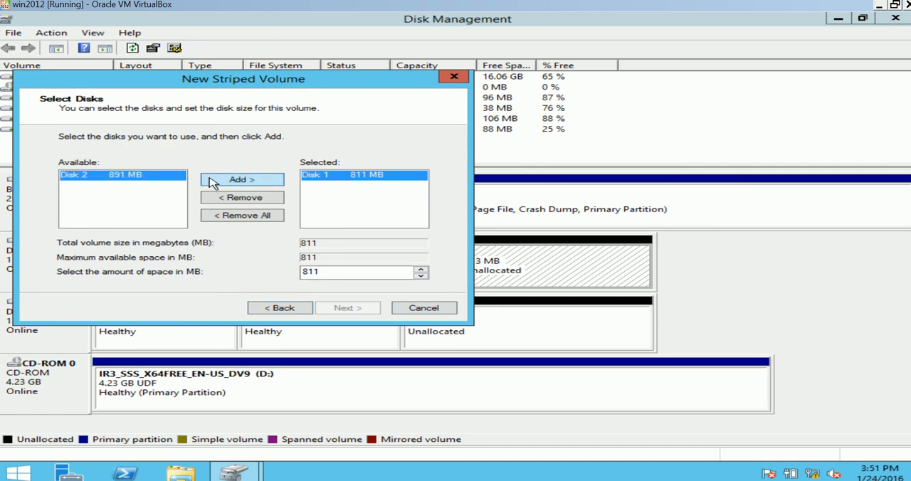
click(241, 180)
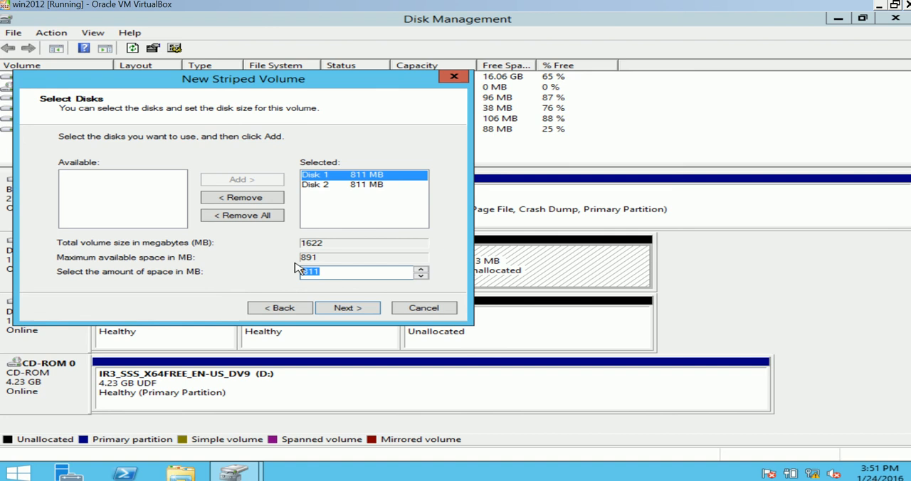
text(40)
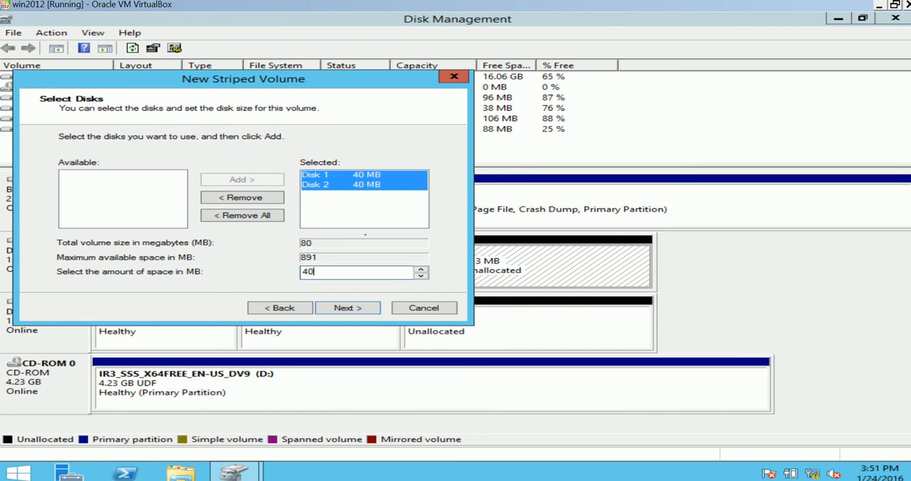
click(347, 308)
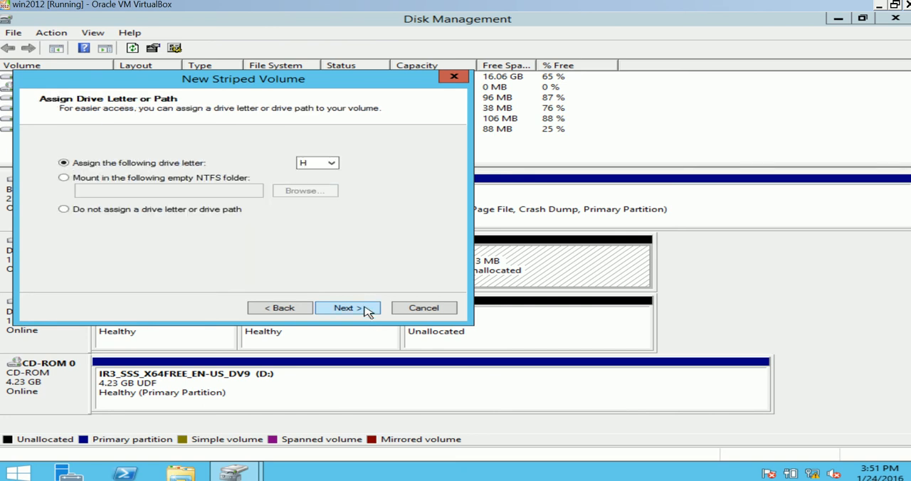
click(347, 307)
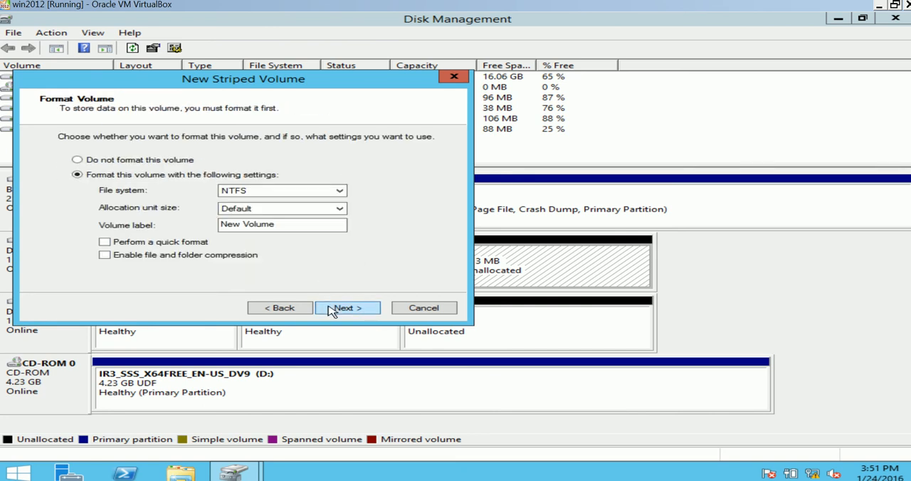
click(346, 307)
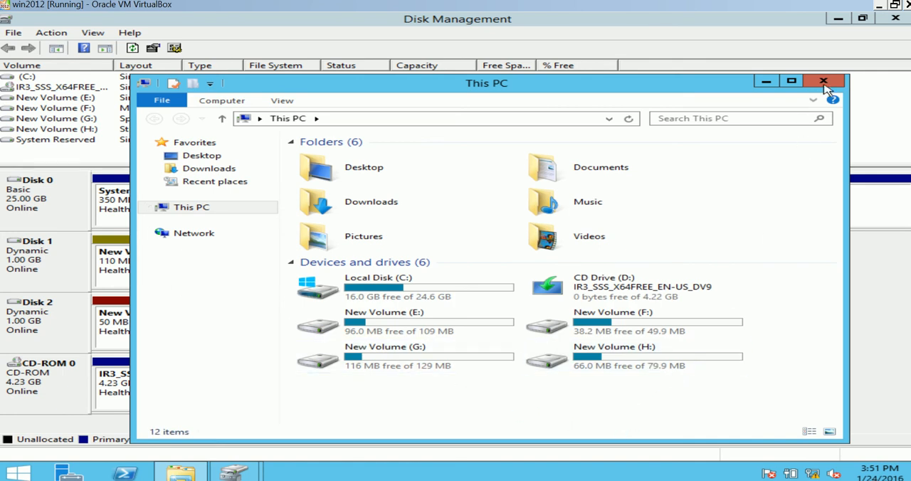
Close This PC so Disk Management shows New Volume (H:) striped across both disks
click(823, 80)
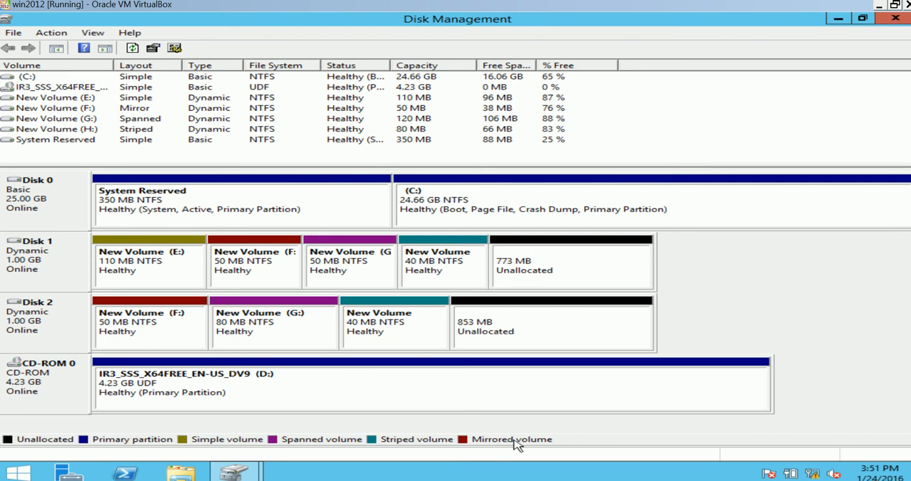
mouse_move(206, 441)
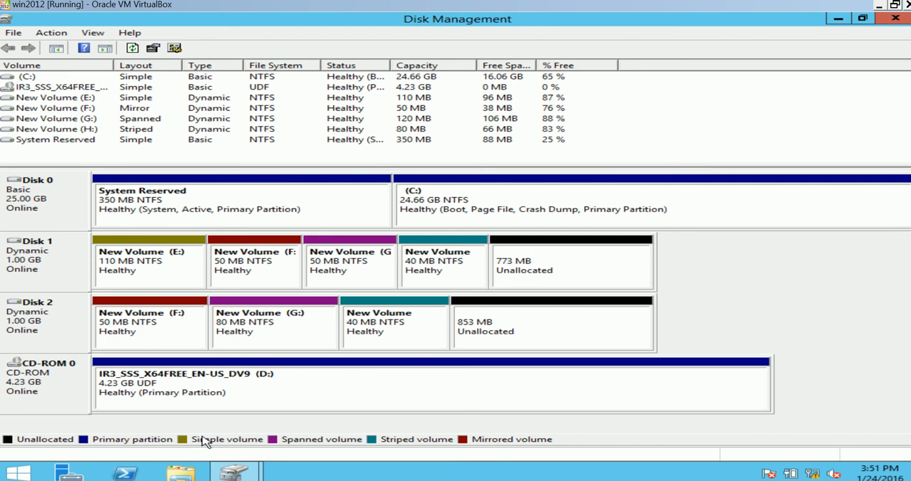
mouse_move(322, 441)
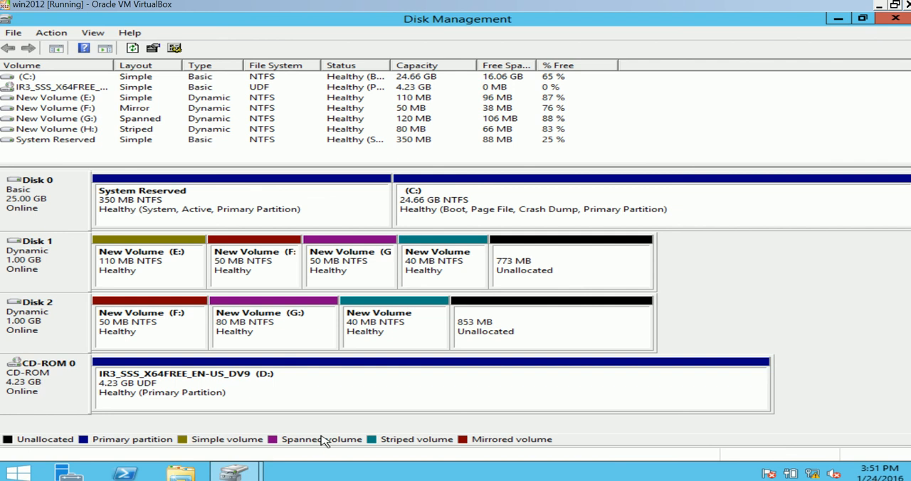
mouse_move(780, 408)
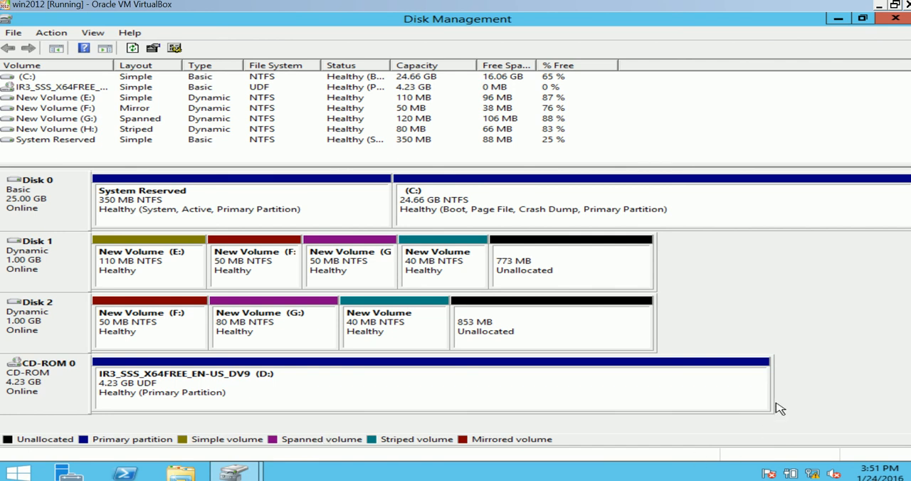
mouse_move(154, 262)
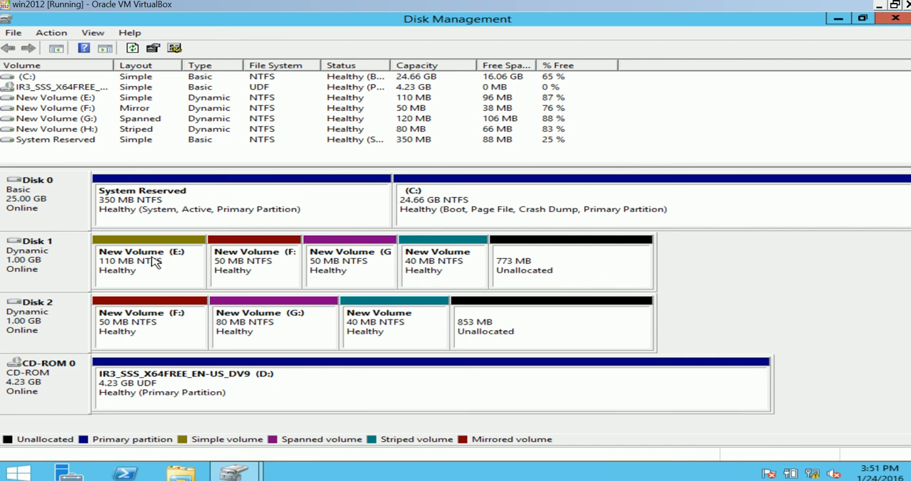